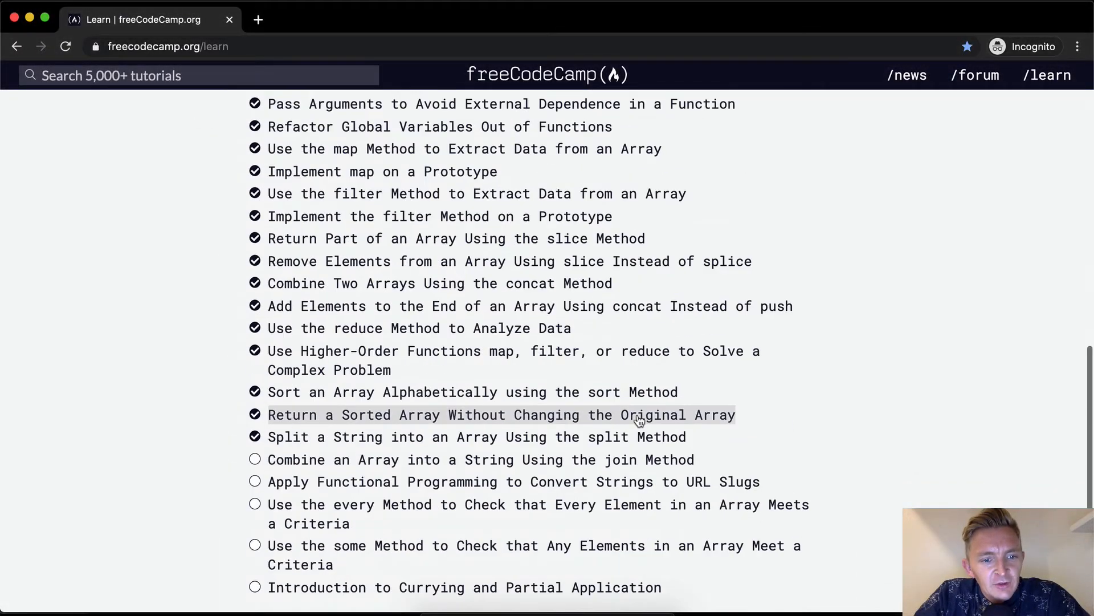
Load the 'Combine an Array into a String Using the join Method' challenge page.
{"action": "left_click", "coordinate": [480, 419]}
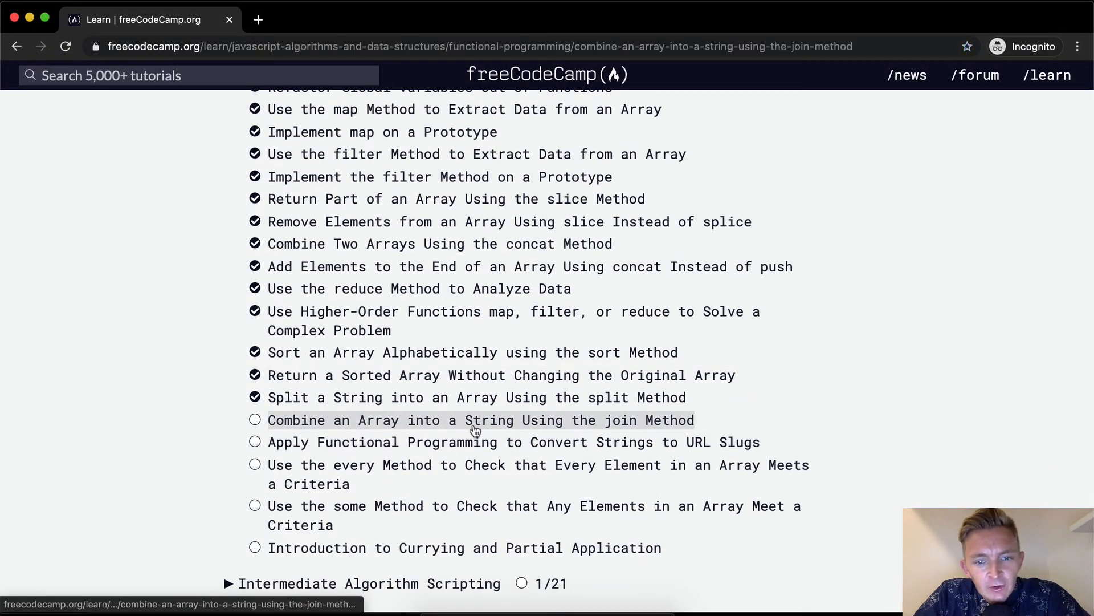
{"action": "left_click", "coordinate": [480, 419]}
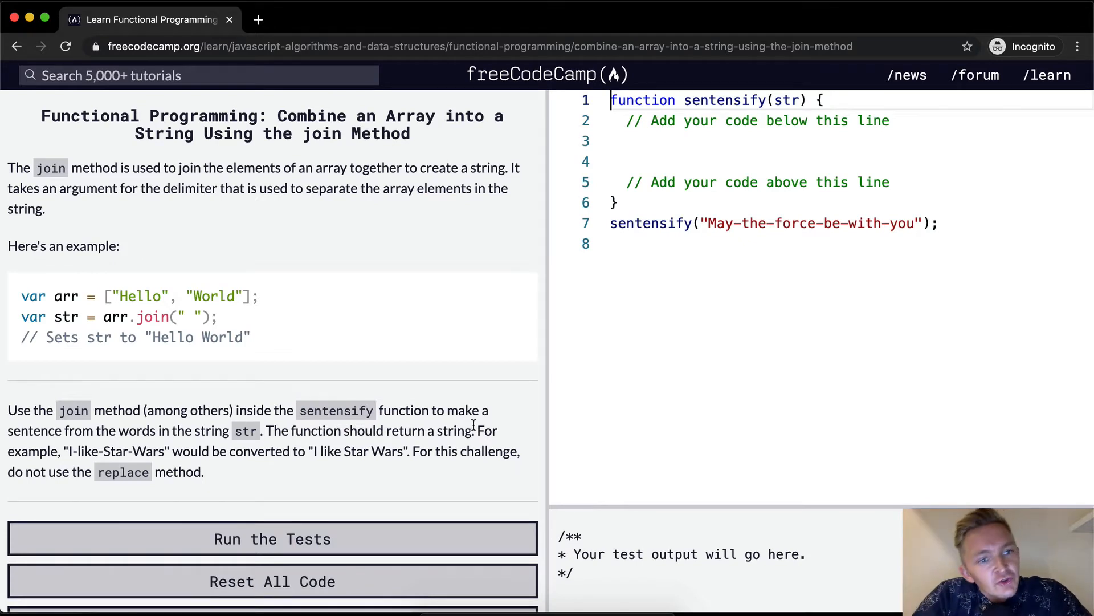
{"action": "mouse_move", "coordinate": [267, 181]}
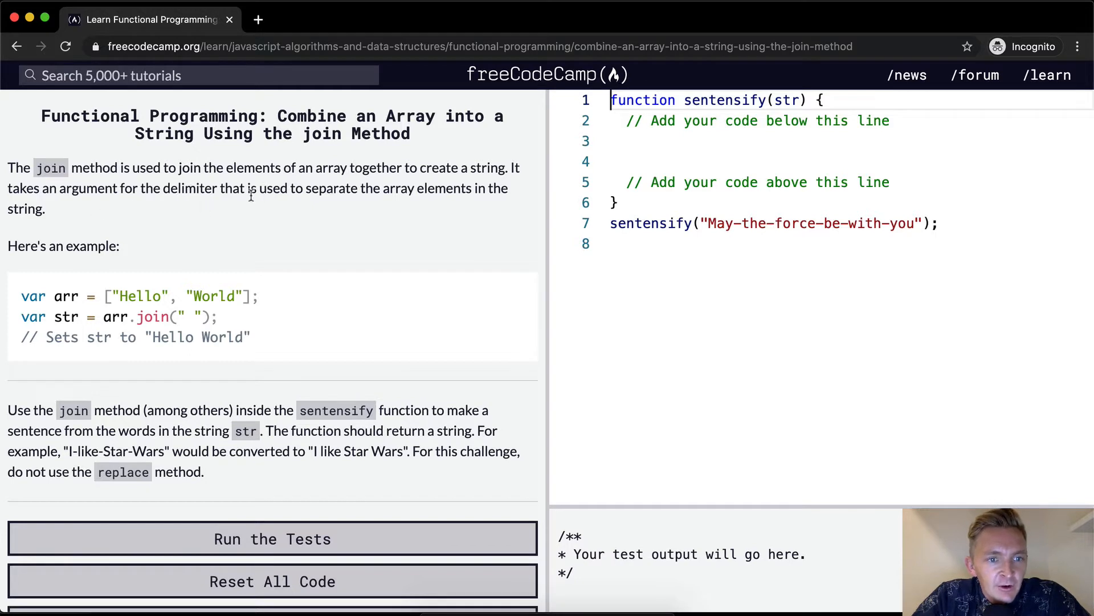
{"action": "mouse_move", "coordinate": [464, 187]}
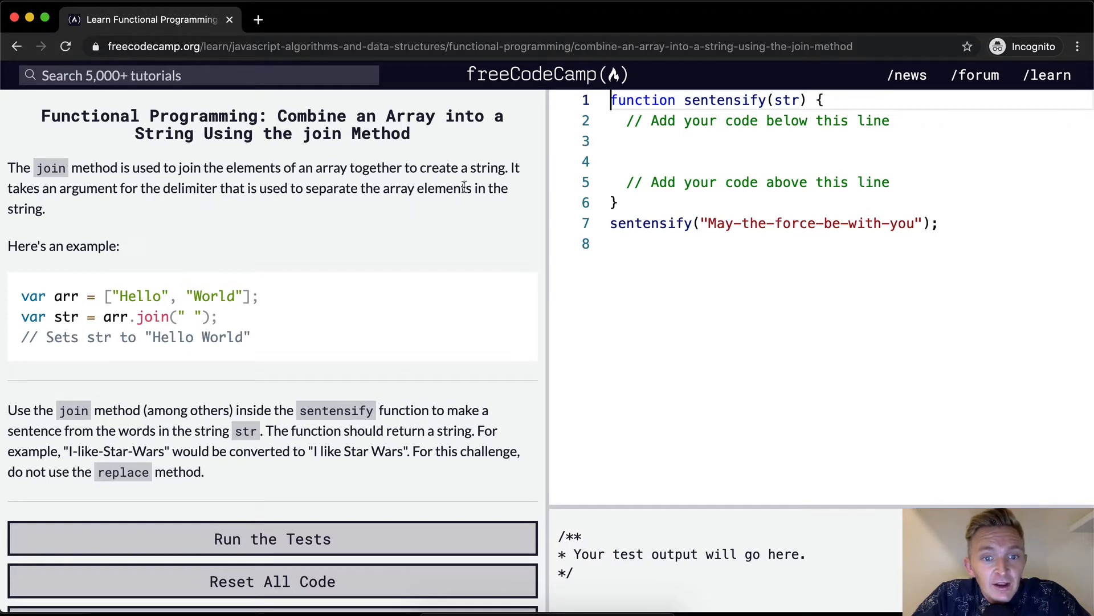
{"action": "mouse_move", "coordinate": [91, 297]}
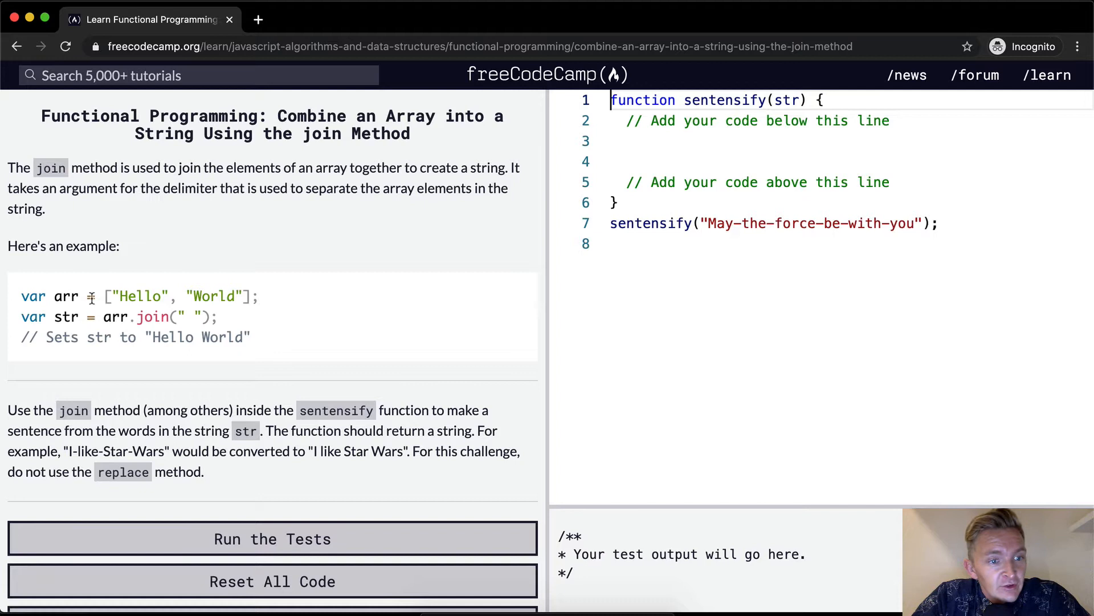
{"action": "mouse_move", "coordinate": [242, 296]}
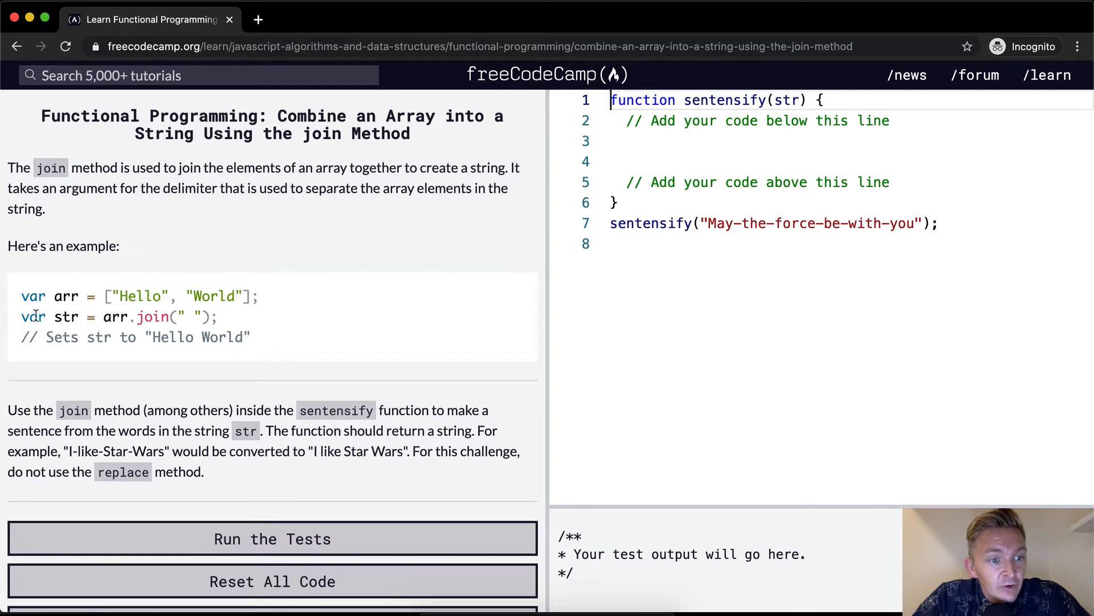
{"action": "mouse_move", "coordinate": [98, 316]}
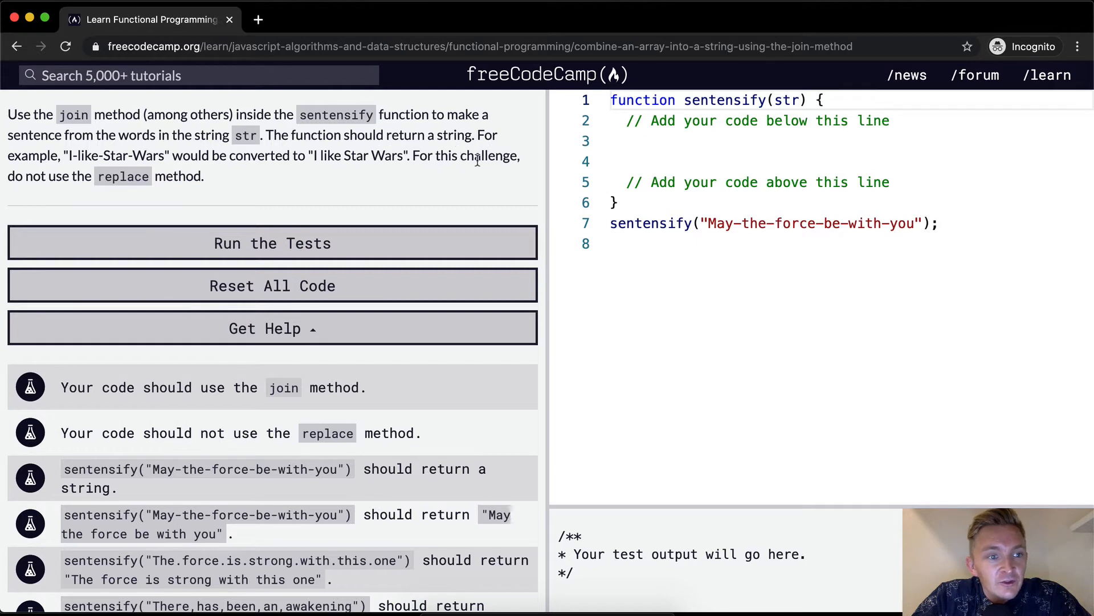
{"action": "mouse_move", "coordinate": [227, 181]}
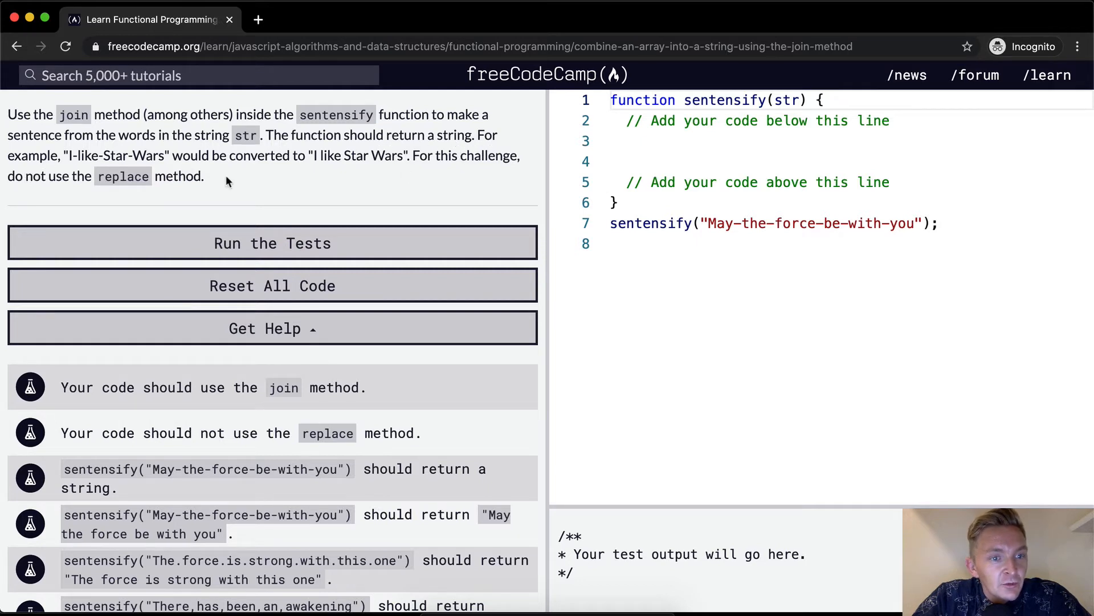
{"action": "mouse_move", "coordinate": [278, 198]}
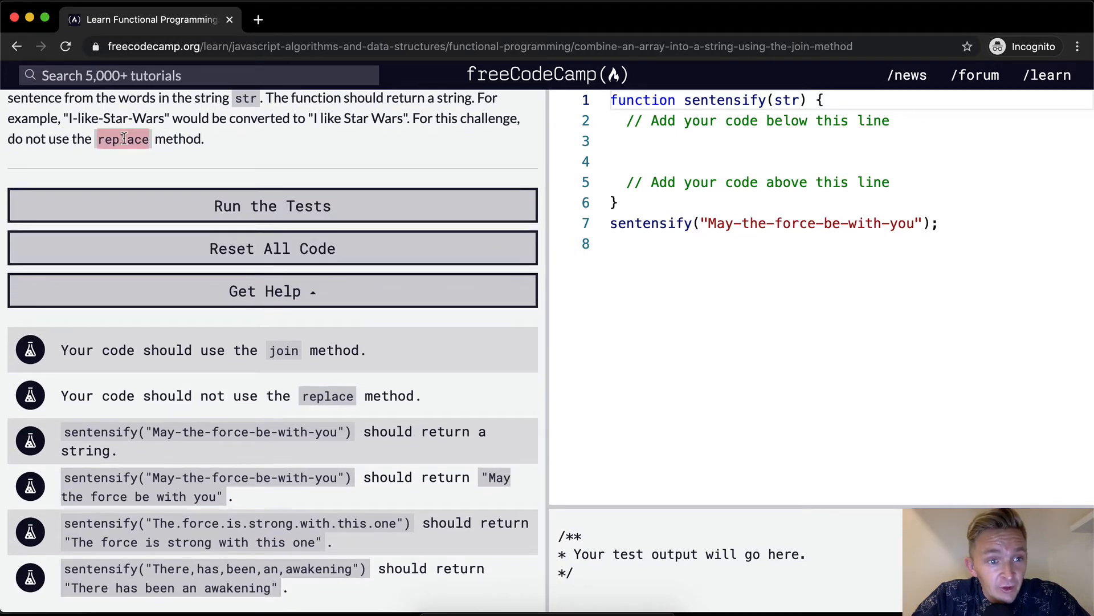
{"action": "left_click", "coordinate": [788, 142]}
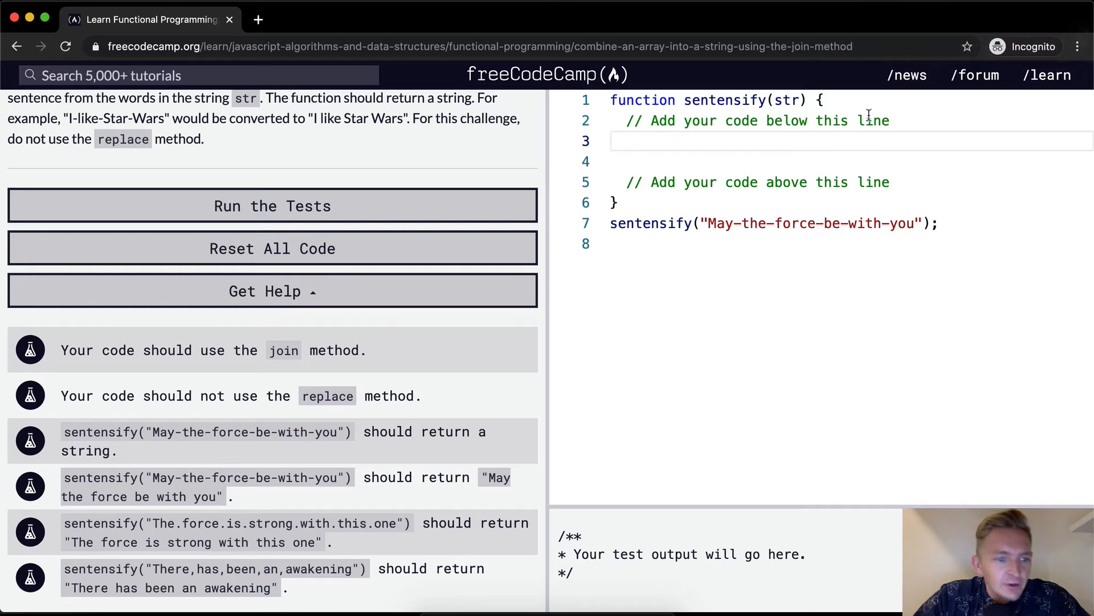
{"action": "mouse_move", "coordinate": [399, 365]}
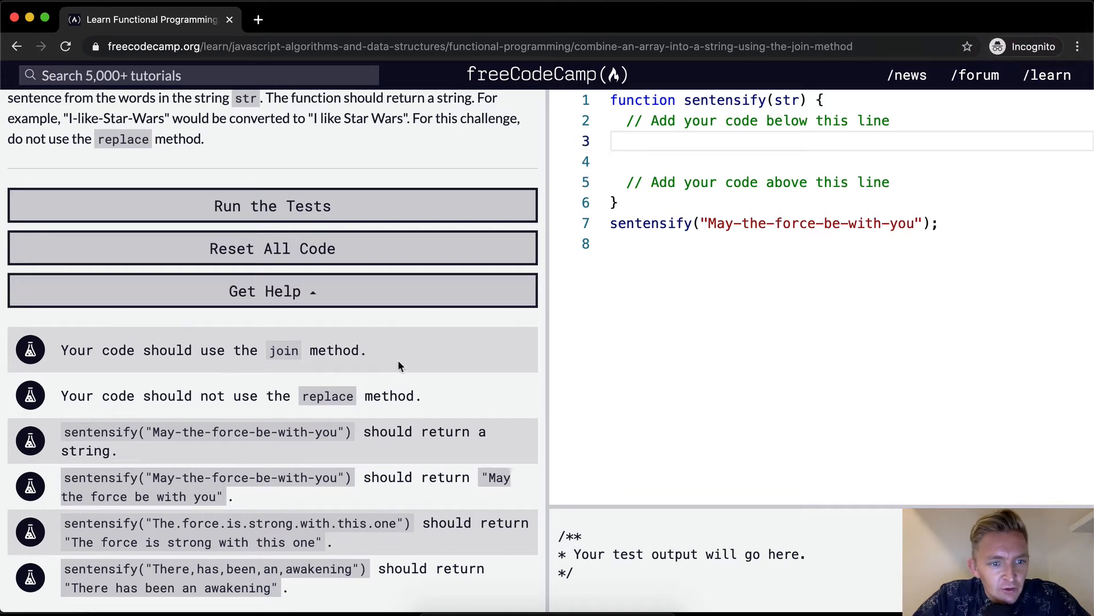
{"action": "mouse_move", "coordinate": [323, 397]}
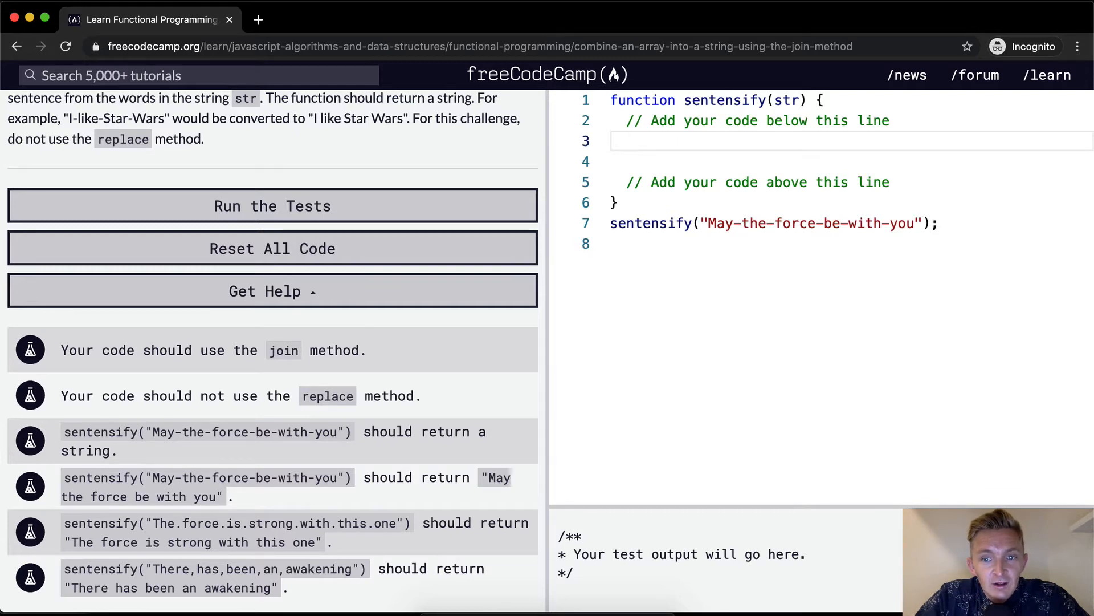
Write let disectedResult = str.split("-"); and log disectedResult to the console.
{"action": "type", "text": "let"}
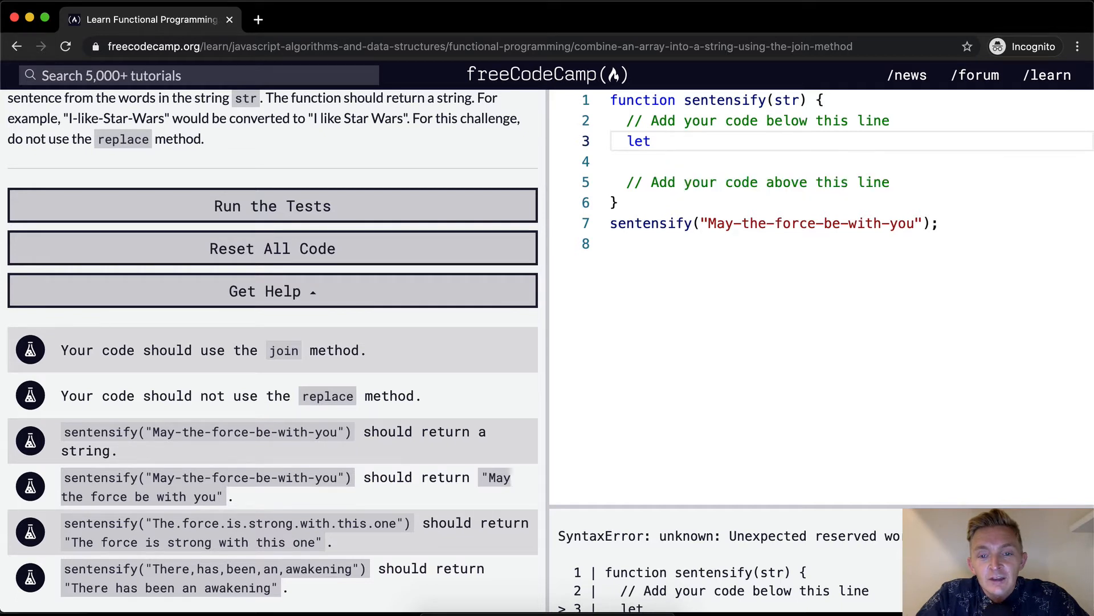
{"action": "type", "text": "disected"}
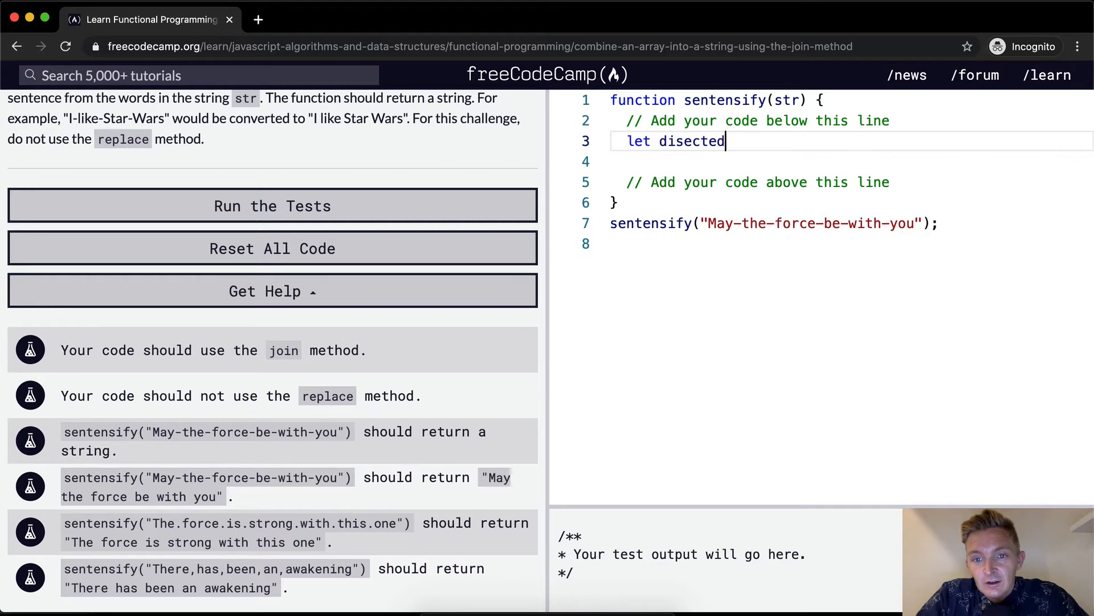
{"action": "type", "text": "Result ="}
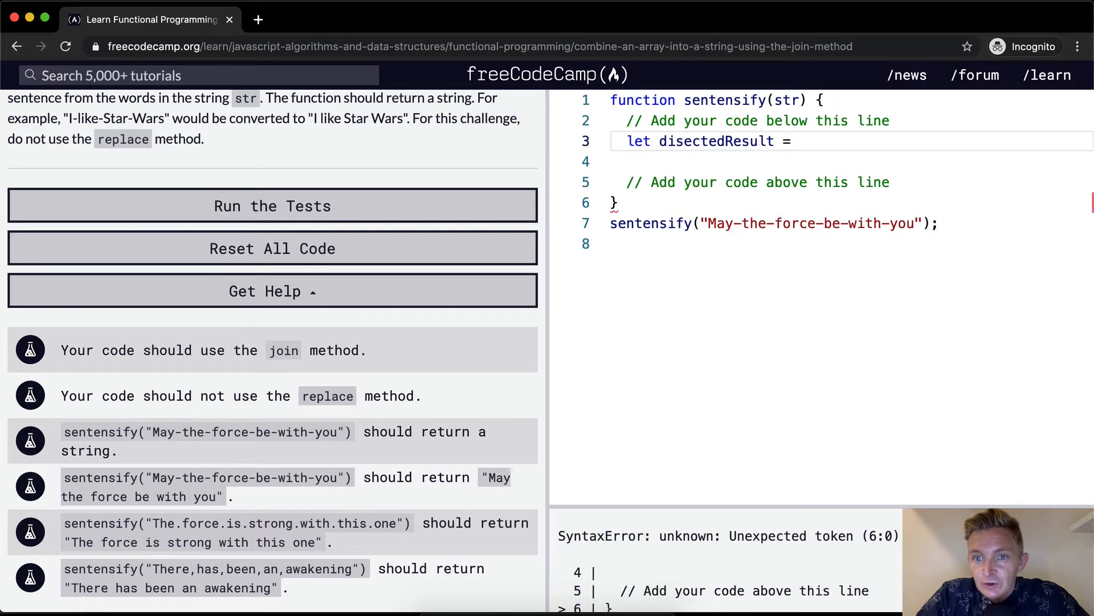
{"action": "type", "text": "str."}
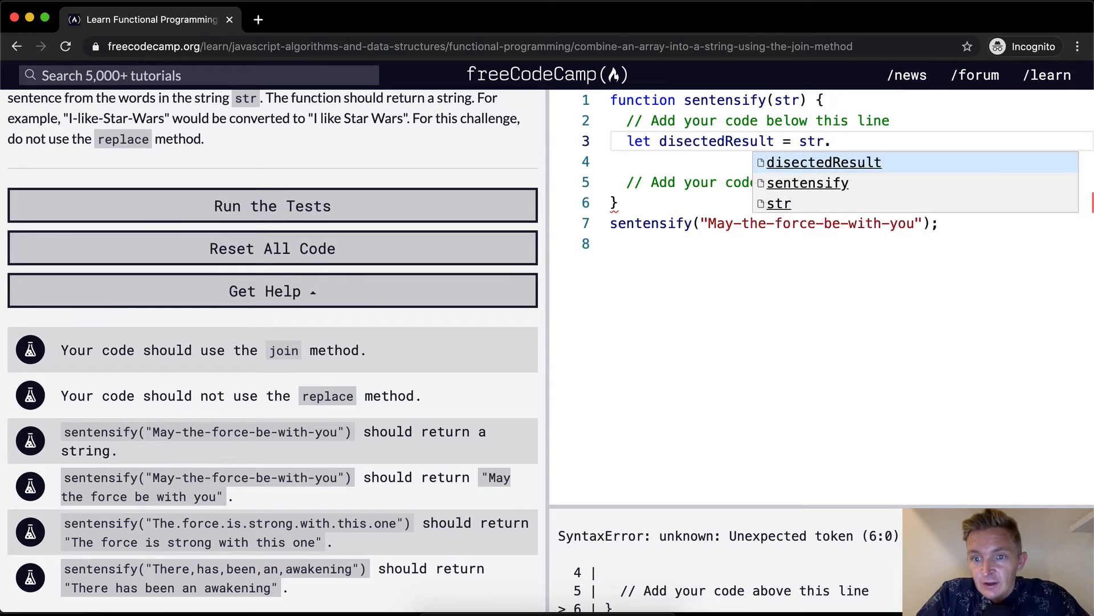
{"action": "type", "text": "split()"}
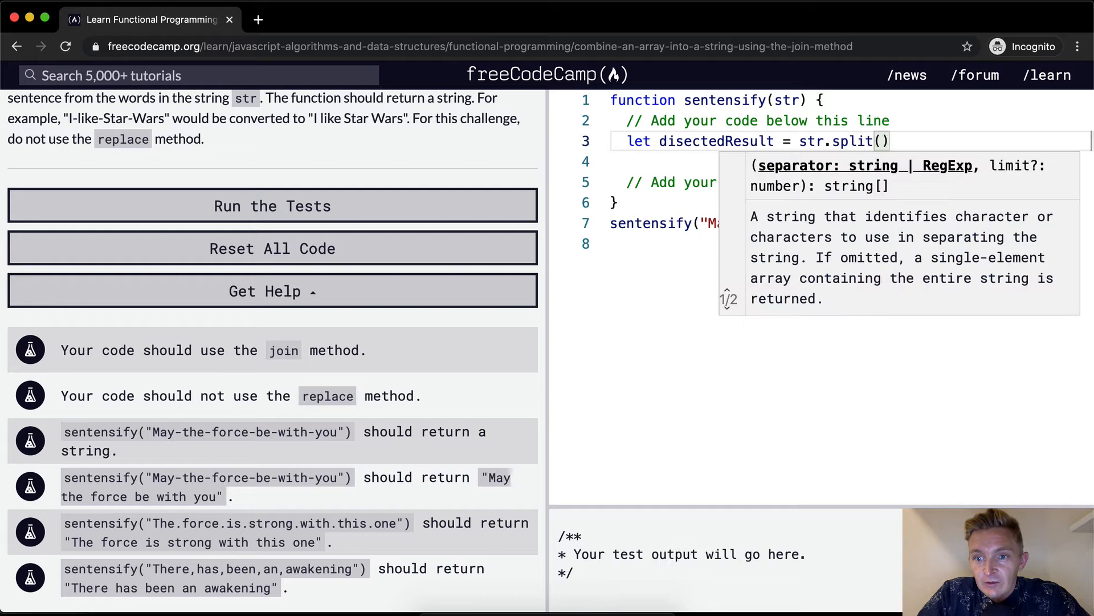
{"action": "type", "text": "\"-\");"}
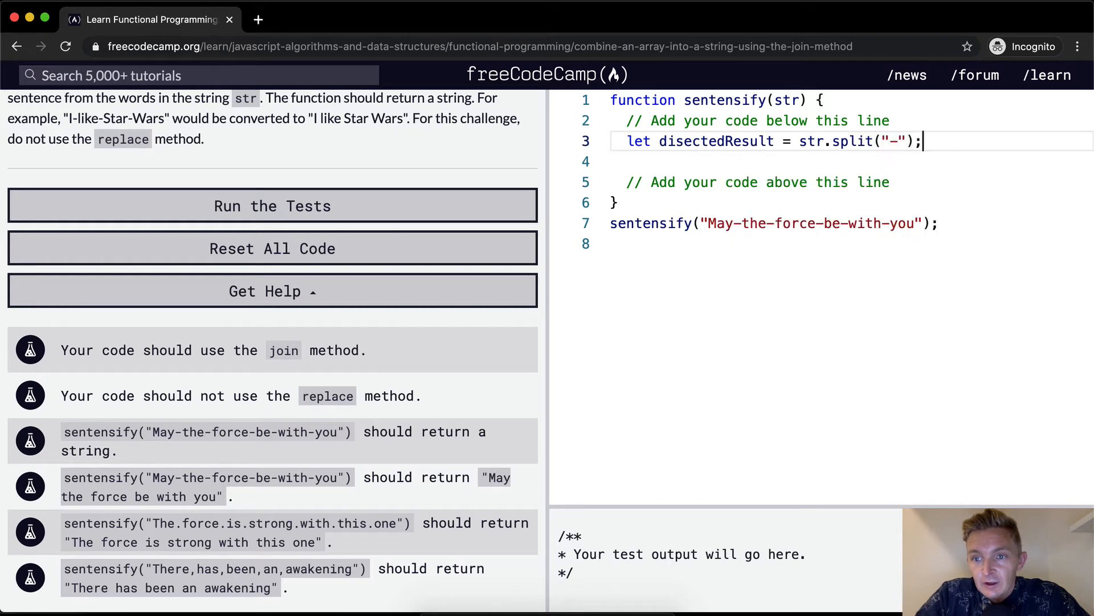
{"action": "type", "text": "console.log(disectedResult);"}
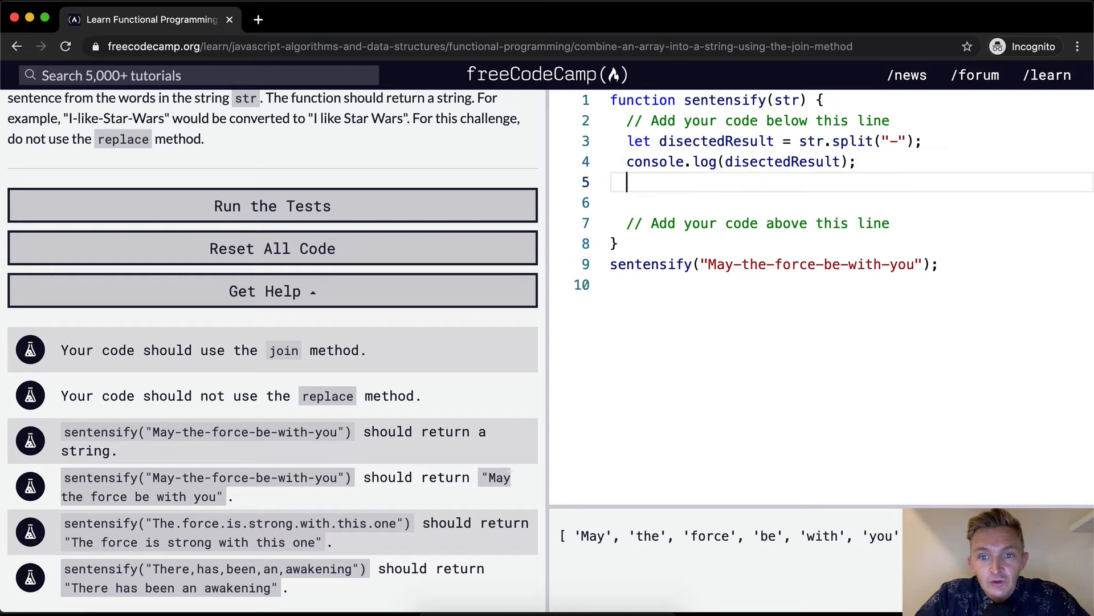
Write let joinedResult = disectedResult.join(" "); and log joinedResult to the console.
{"action": "type", "text": "le"}
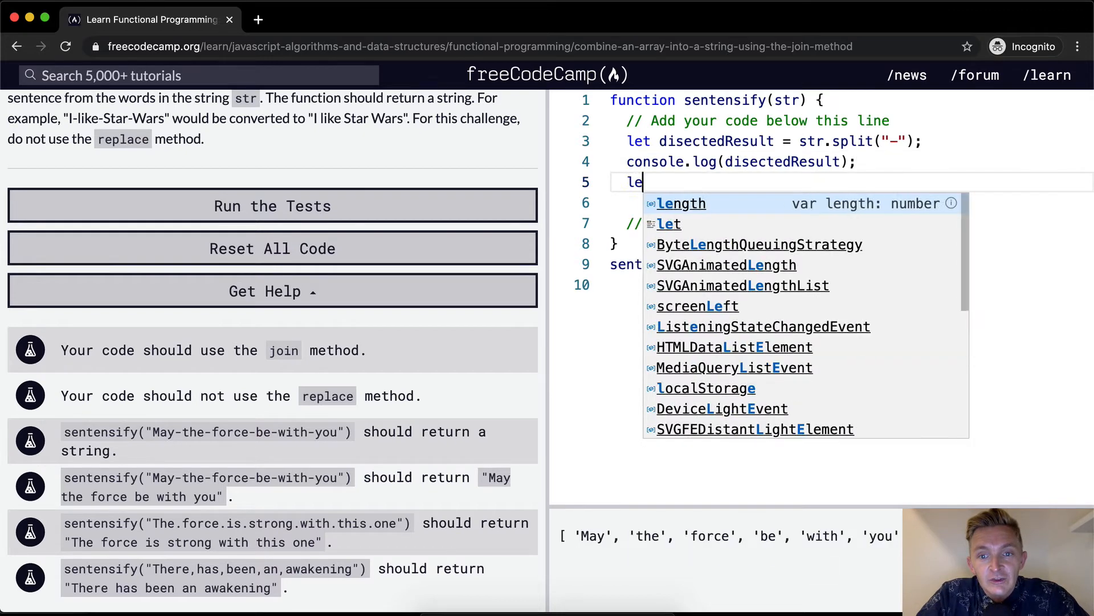
{"action": "type", "text": "joined"}
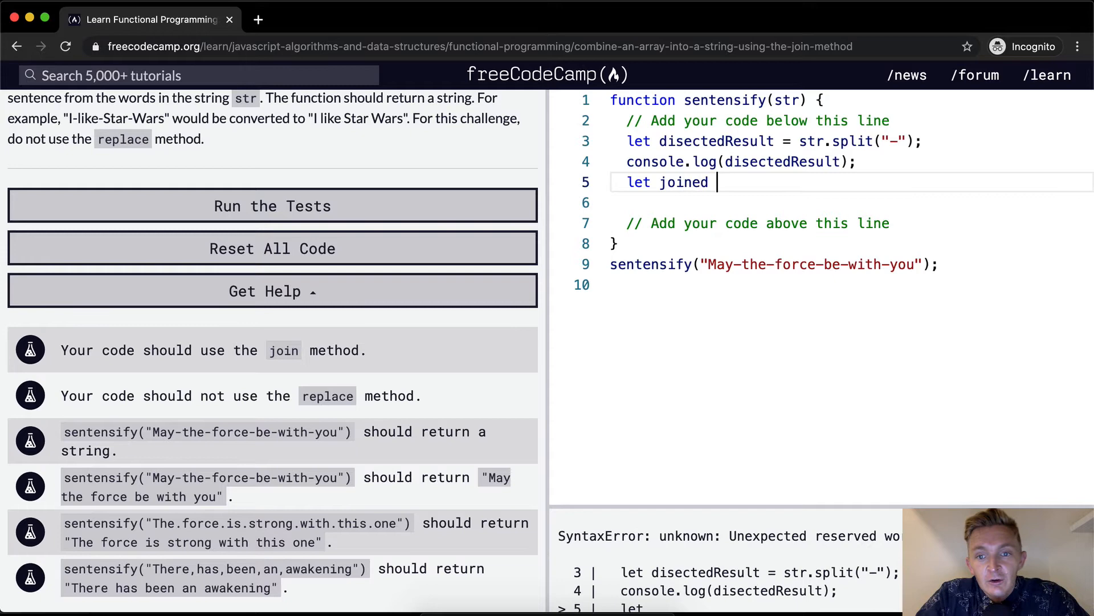
{"action": "type", "text": "Result =="}
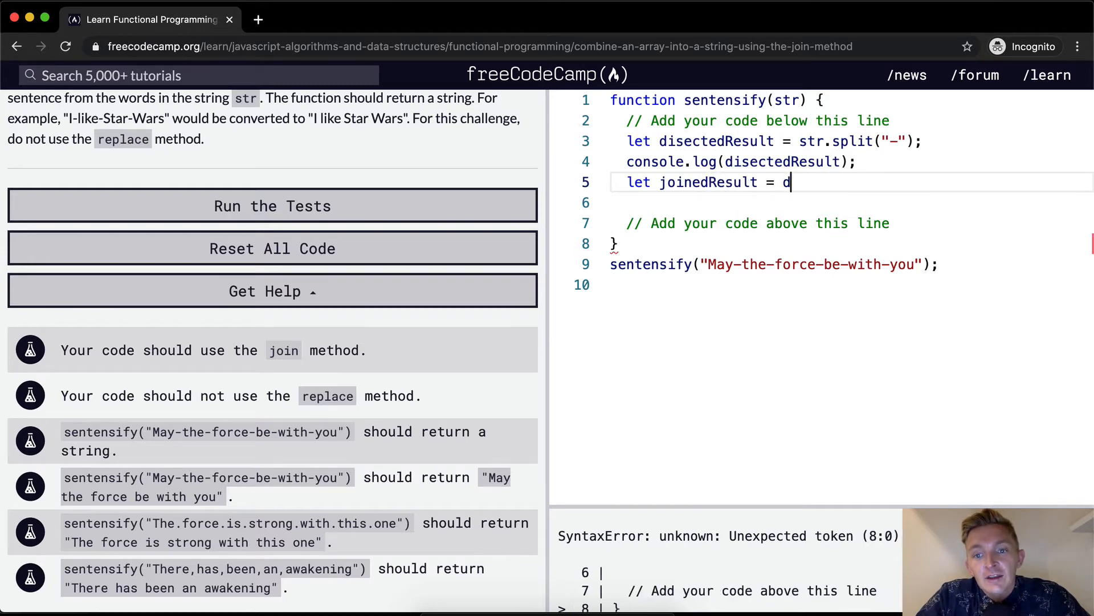
{"action": "type", "text": "isectedRe"}
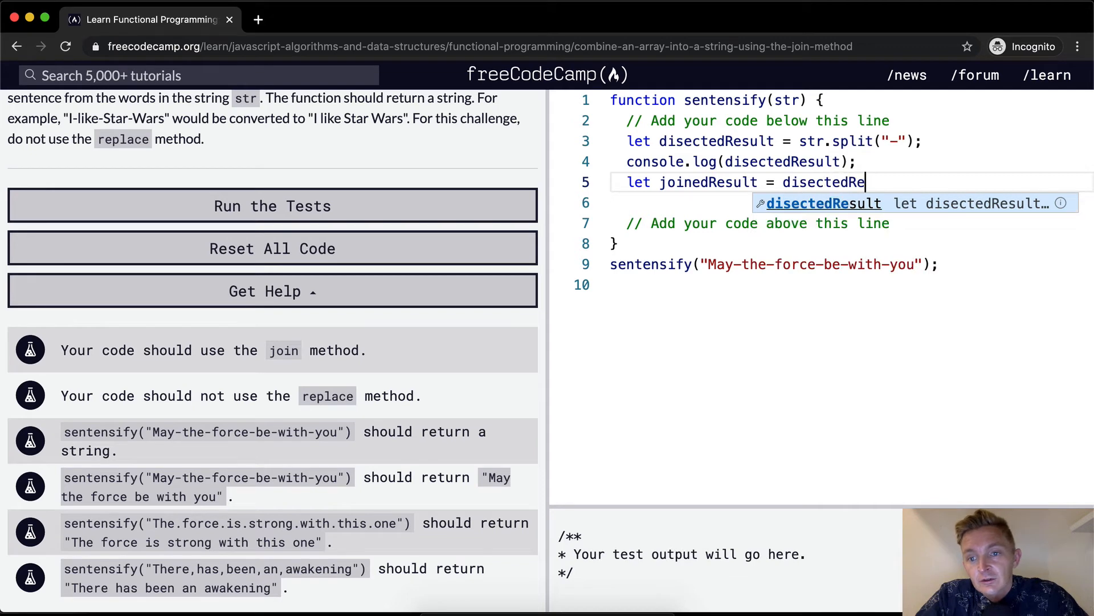
{"action": "type", "text": "sult."}
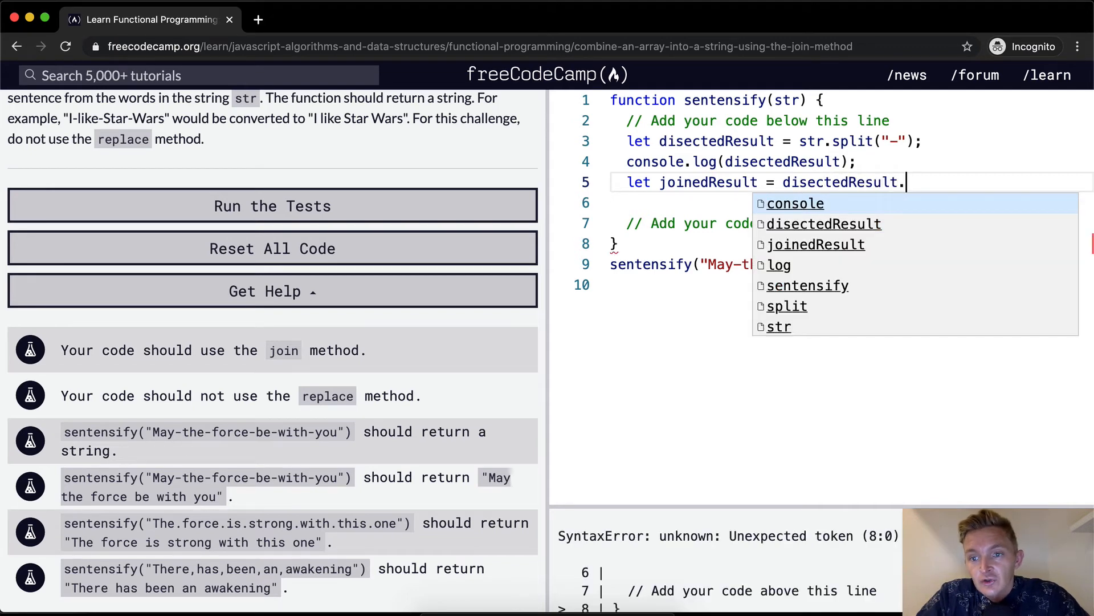
{"action": "type", "text": "join();"}
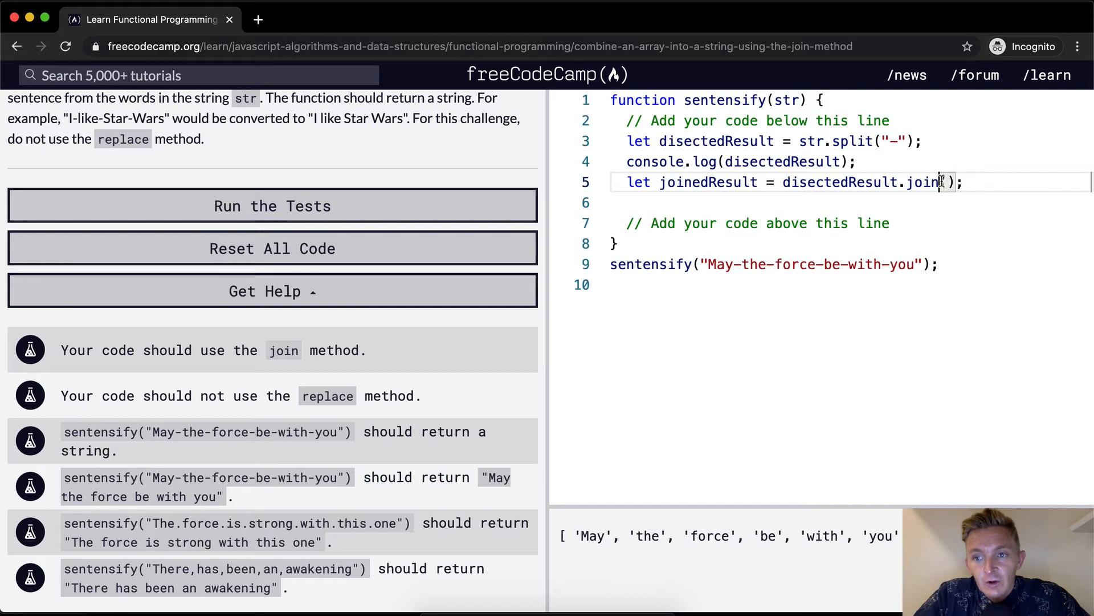
{"action": "type", "text": "\"\""}
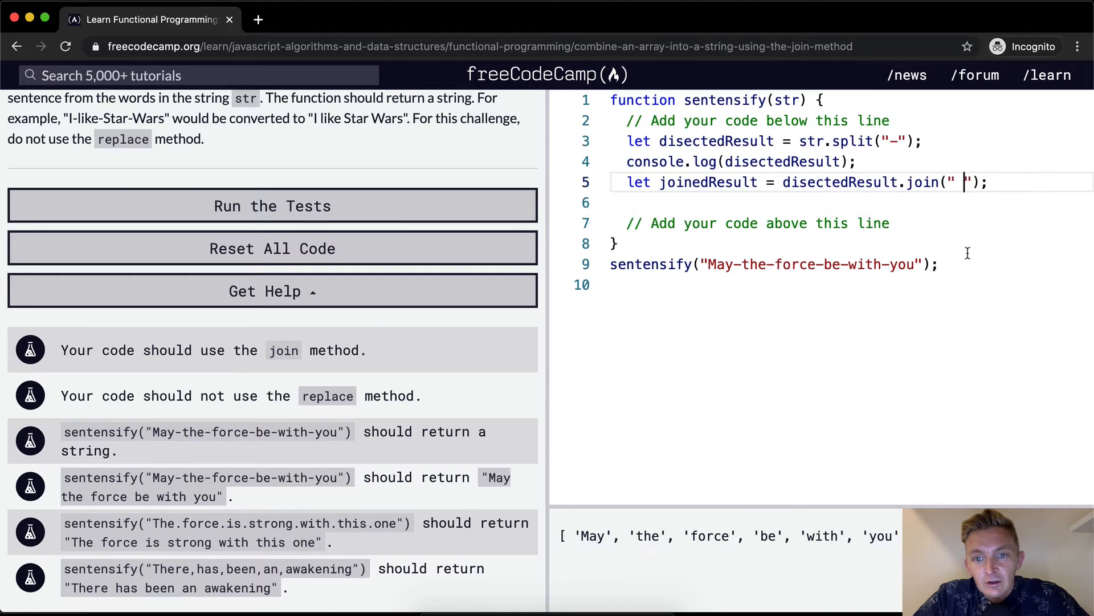
{"action": "key", "text": "Backspace"}
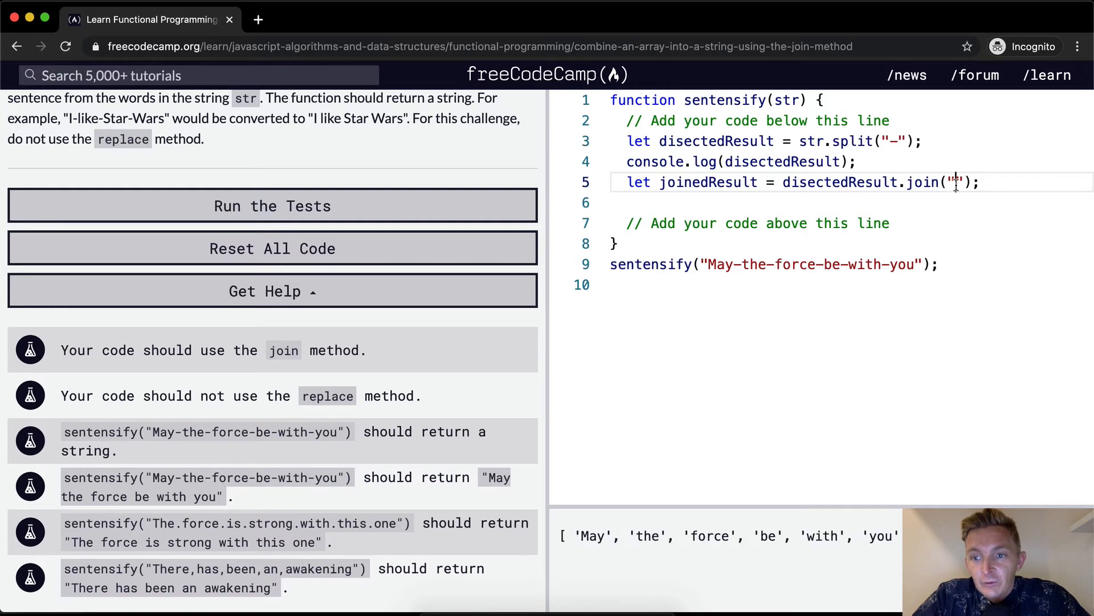
{"action": "type", "text": "console.log(joinedResult);"}
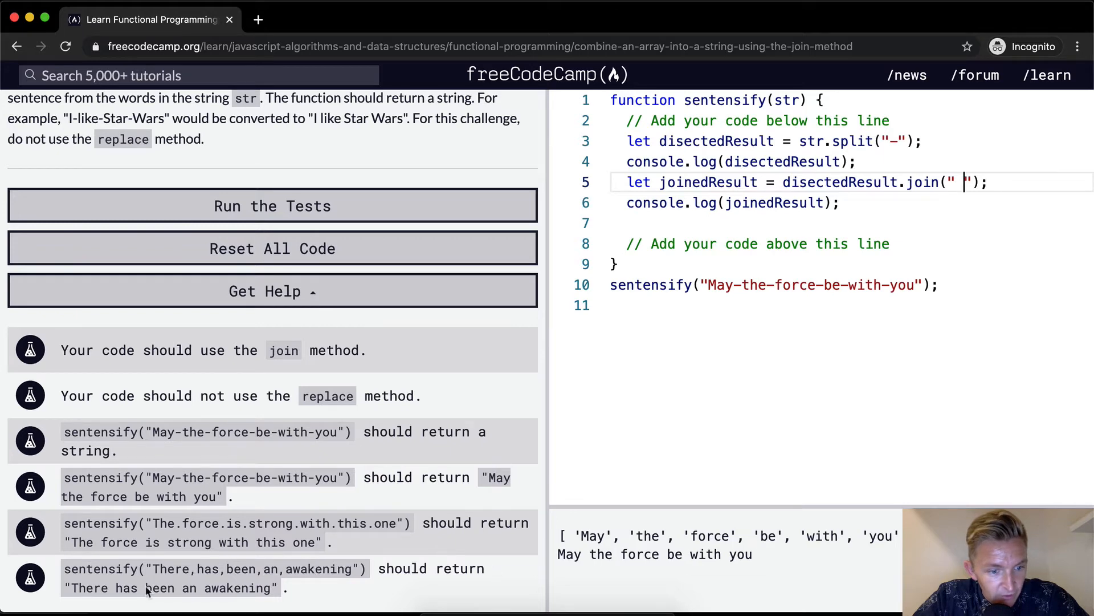
{"action": "mouse_move", "coordinate": [310, 593]}
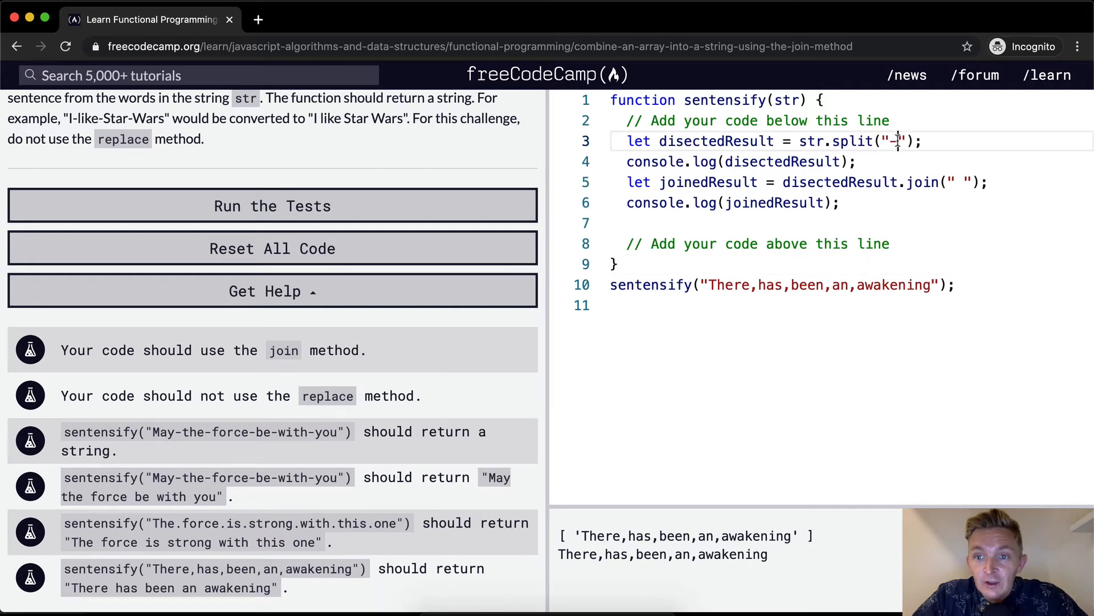
Change the split separator to the non-word-character regex /\W/.
{"action": "type", "text": "//"}
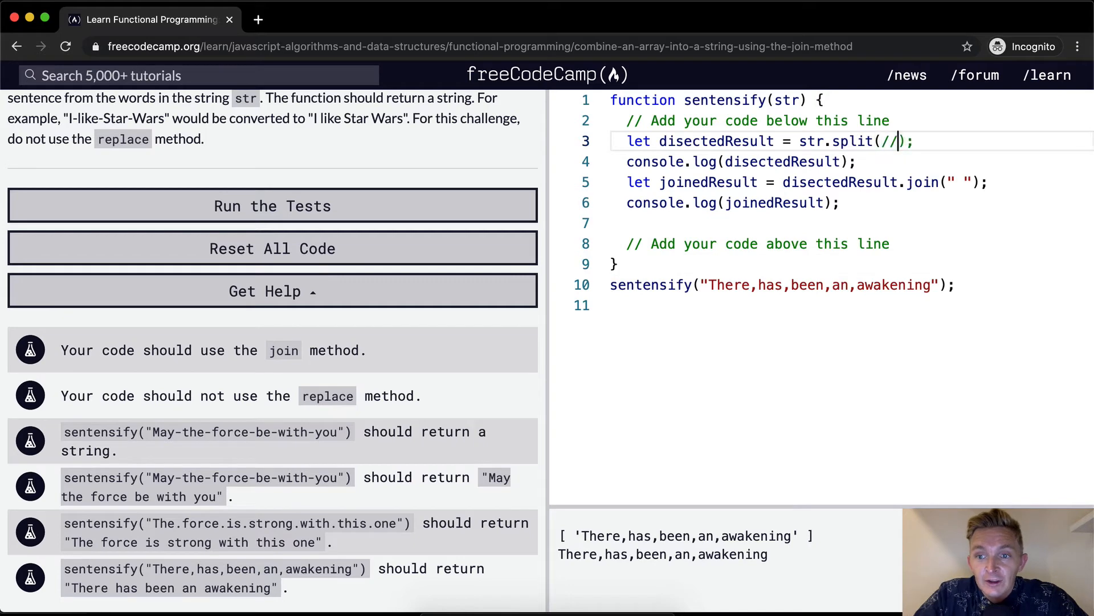
{"action": "type", "text": "\\W"}
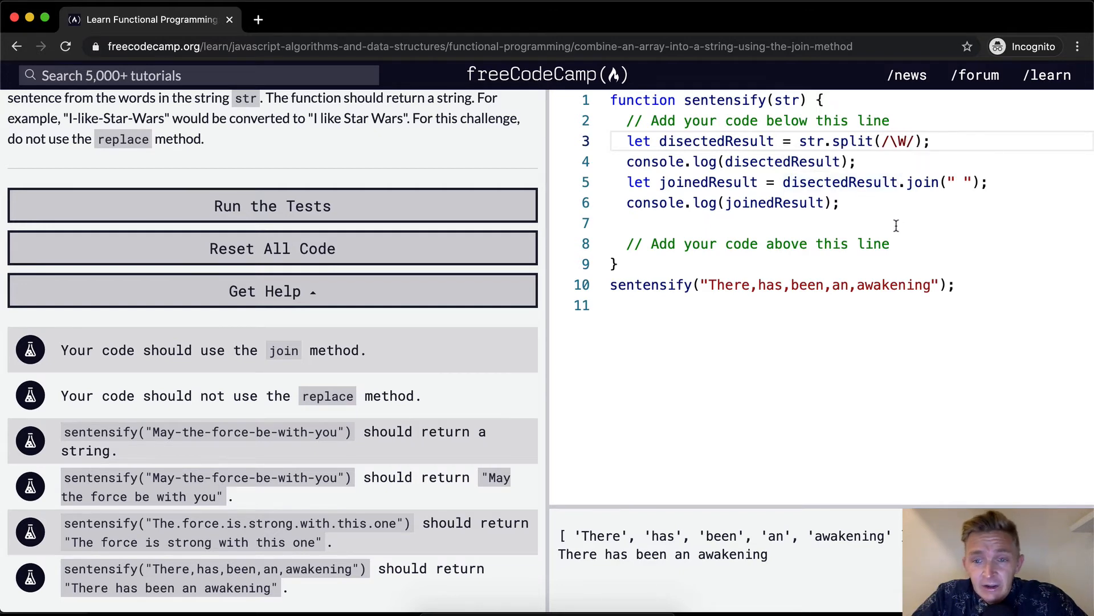
{"action": "mouse_move", "coordinate": [278, 459]}
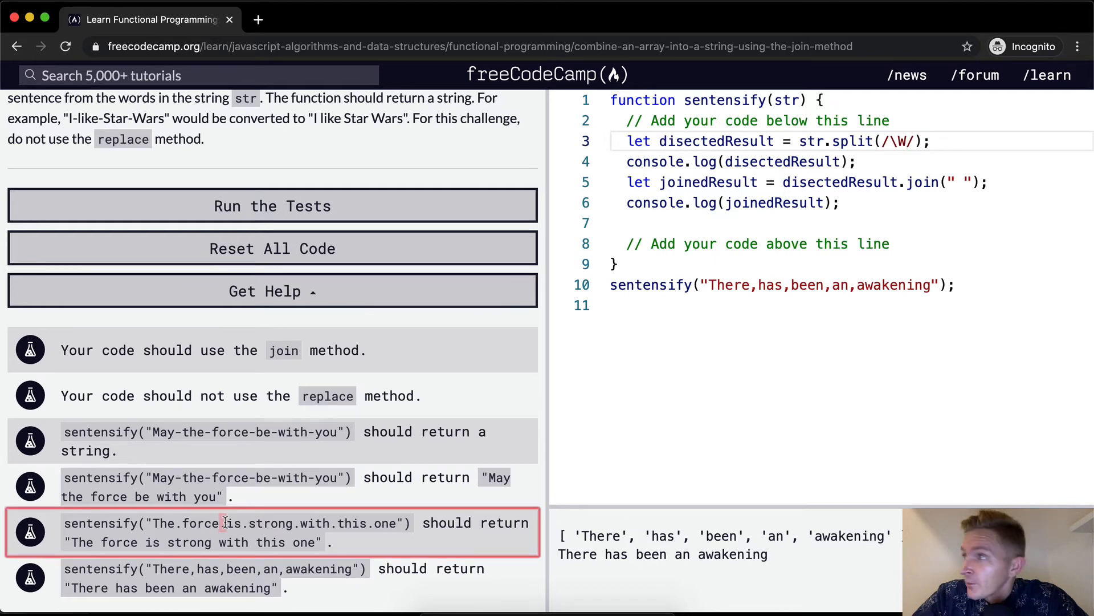
{"action": "mouse_move", "coordinate": [301, 522]}
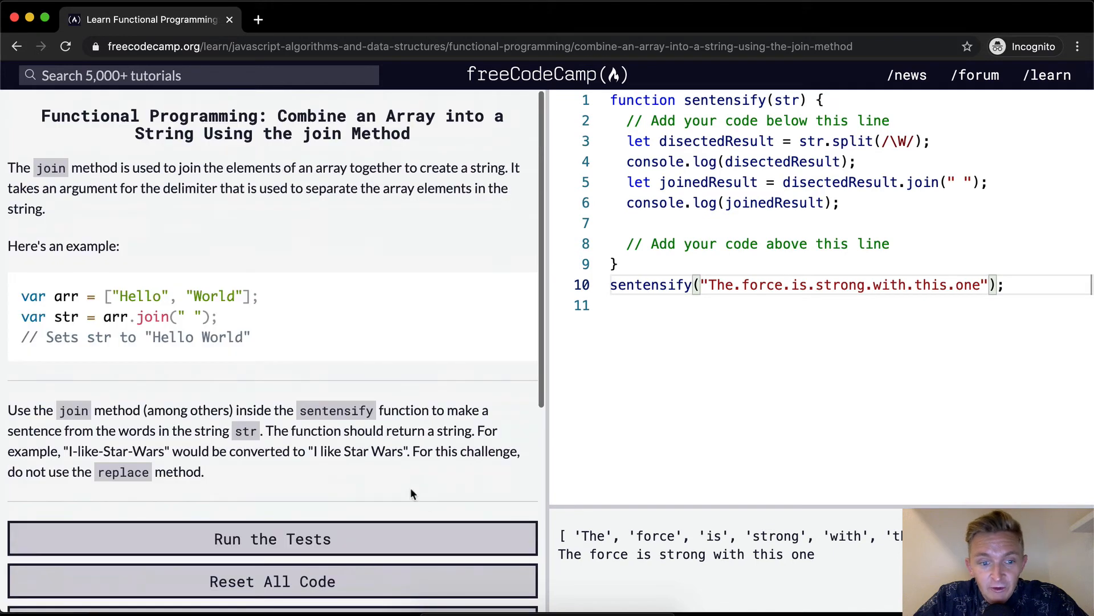
Run the tests, then add return joinedResult; on line 7 of sentensify.
{"action": "left_click", "coordinate": [273, 538]}
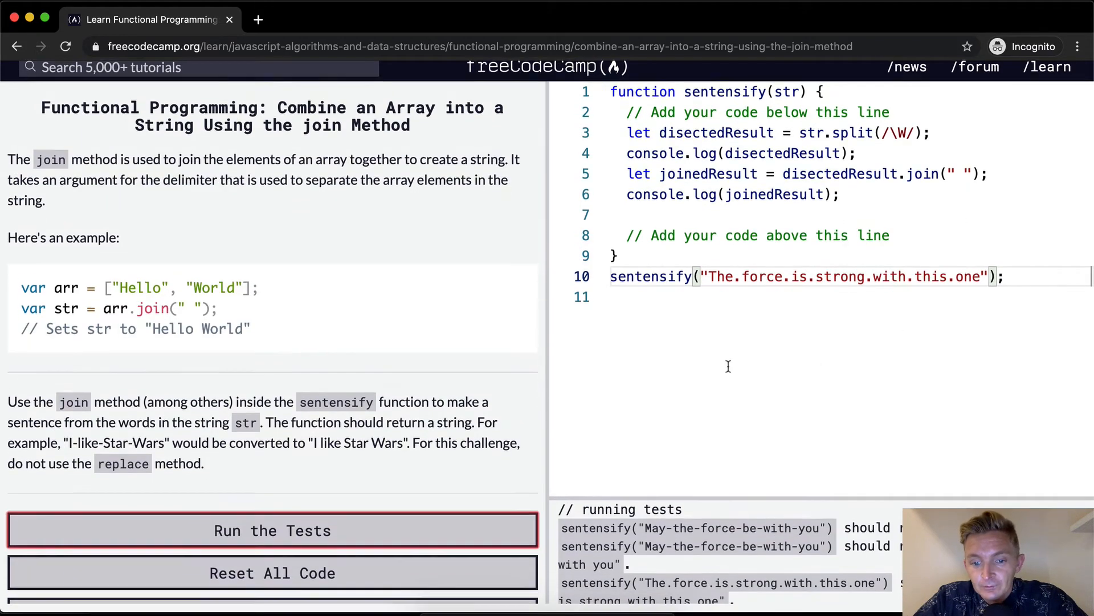
{"action": "left_click", "coordinate": [273, 530]}
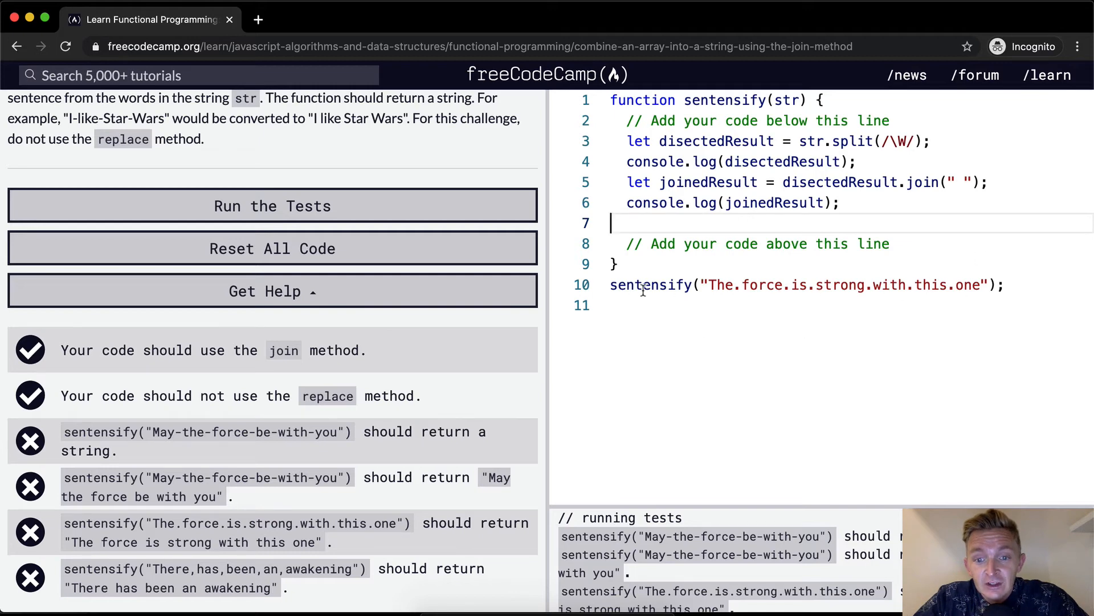
{"action": "type", "text": "re"}
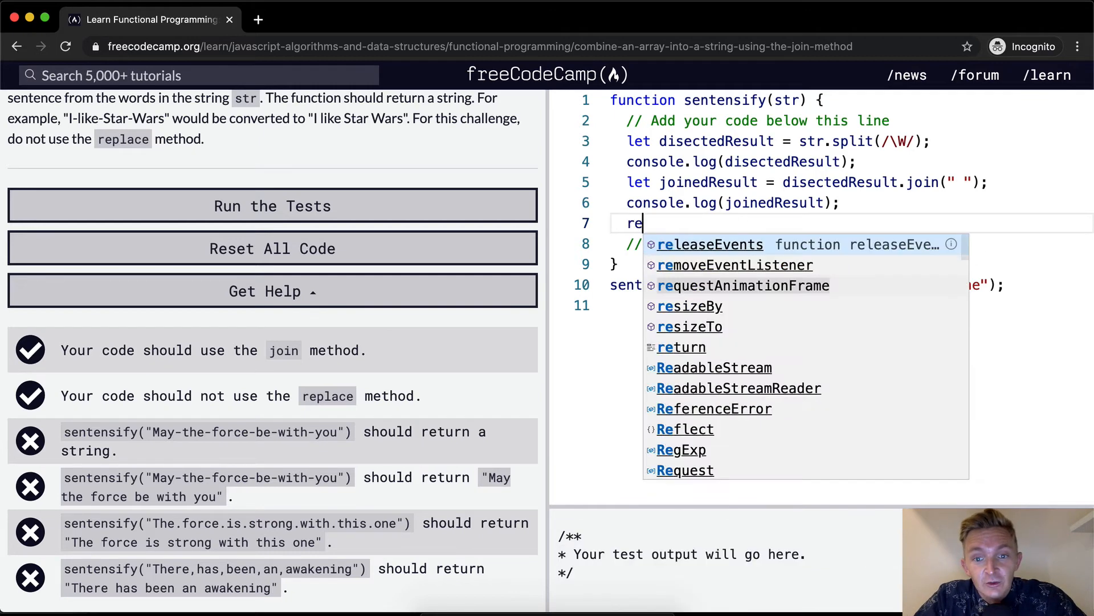
{"action": "type", "text": "turn"}
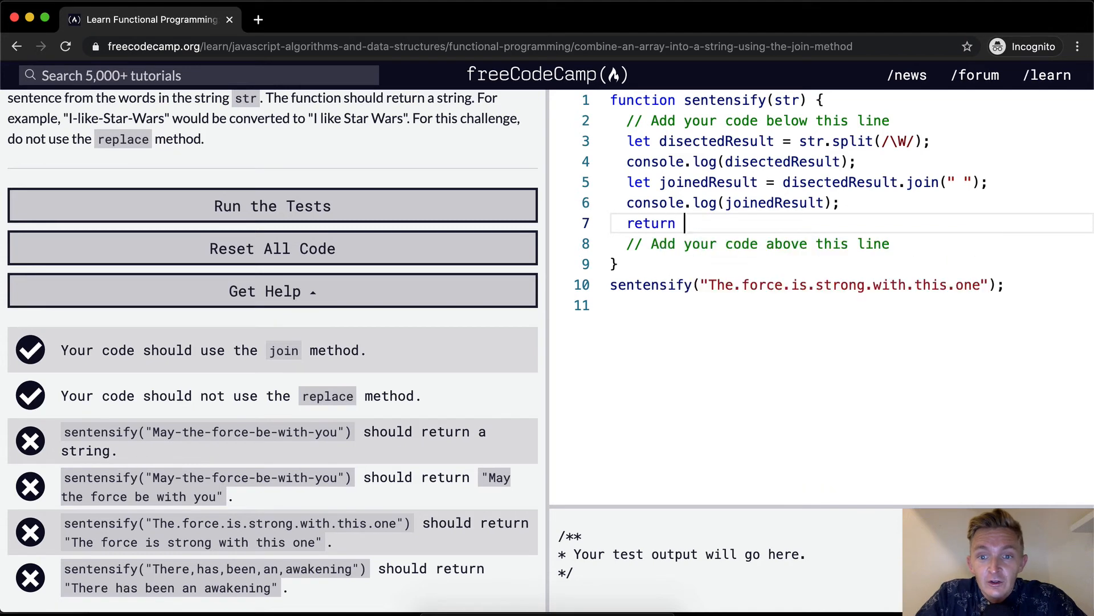
{"action": "type", "text": "joinedResult"}
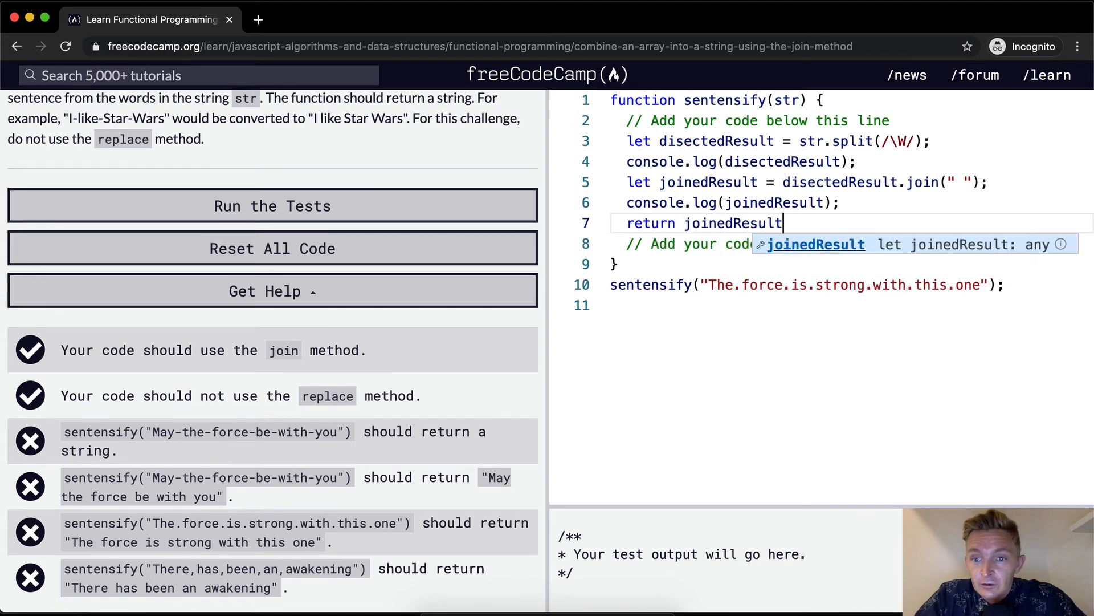
{"action": "type", "text": ";"}
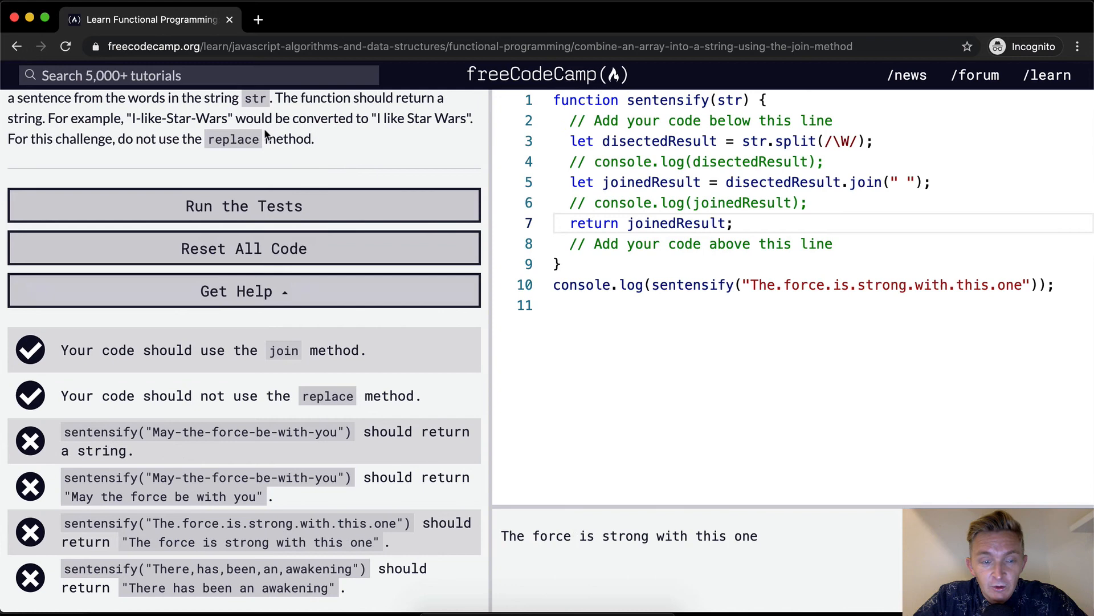
Run the tests on the returning solution and dismiss the challenge-passed popup.
{"action": "left_click", "coordinate": [244, 205]}
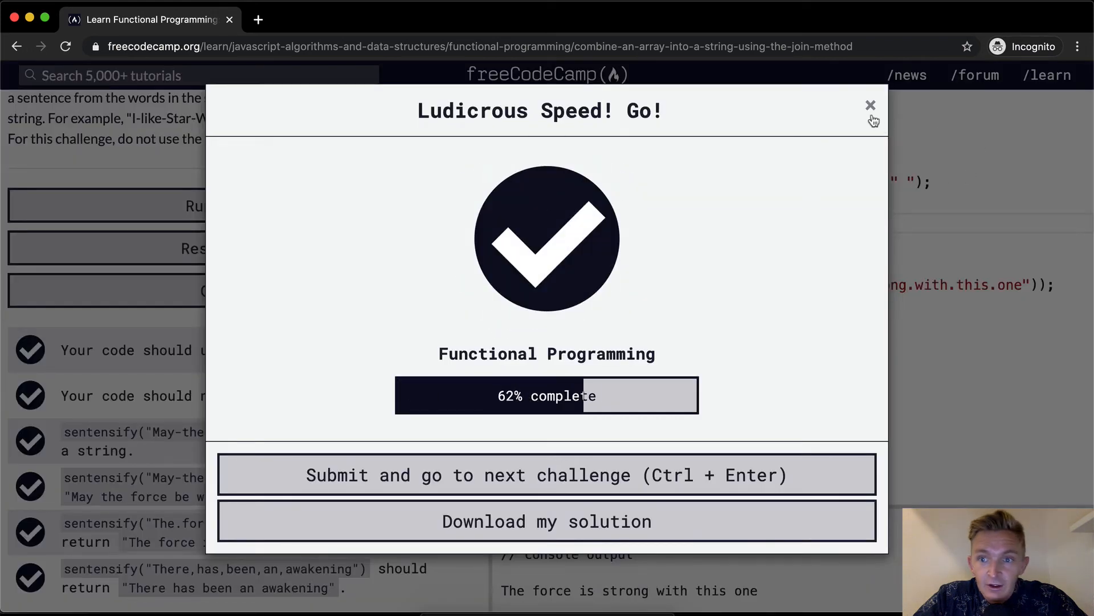
{"action": "left_click", "coordinate": [870, 105]}
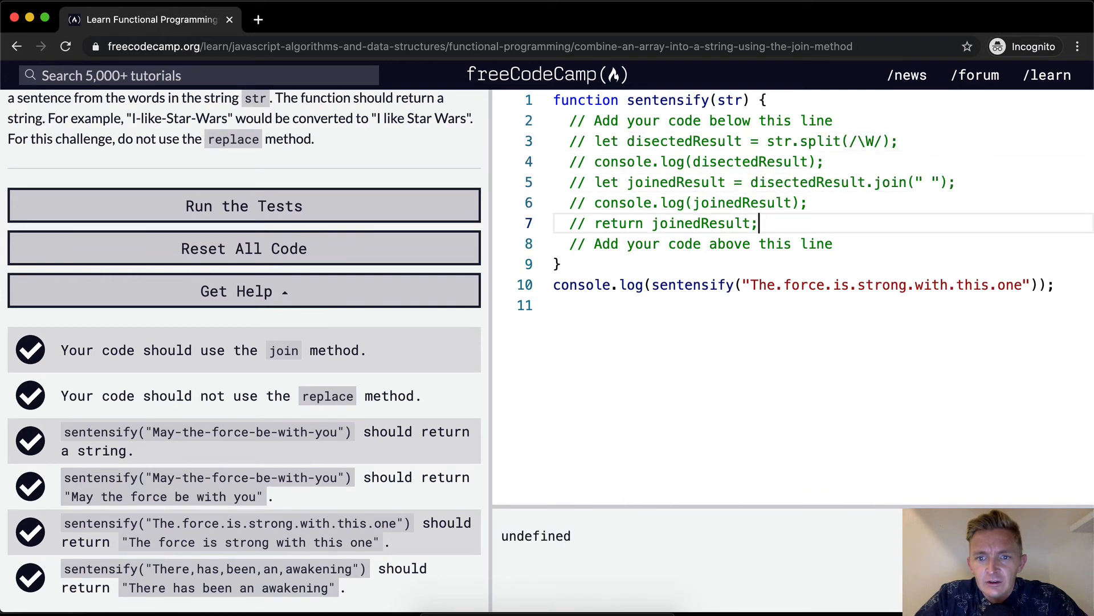
Write the one-line body return str.split(/\W/).join(" ") in sentensify.
{"action": "key", "text": "Enter"}
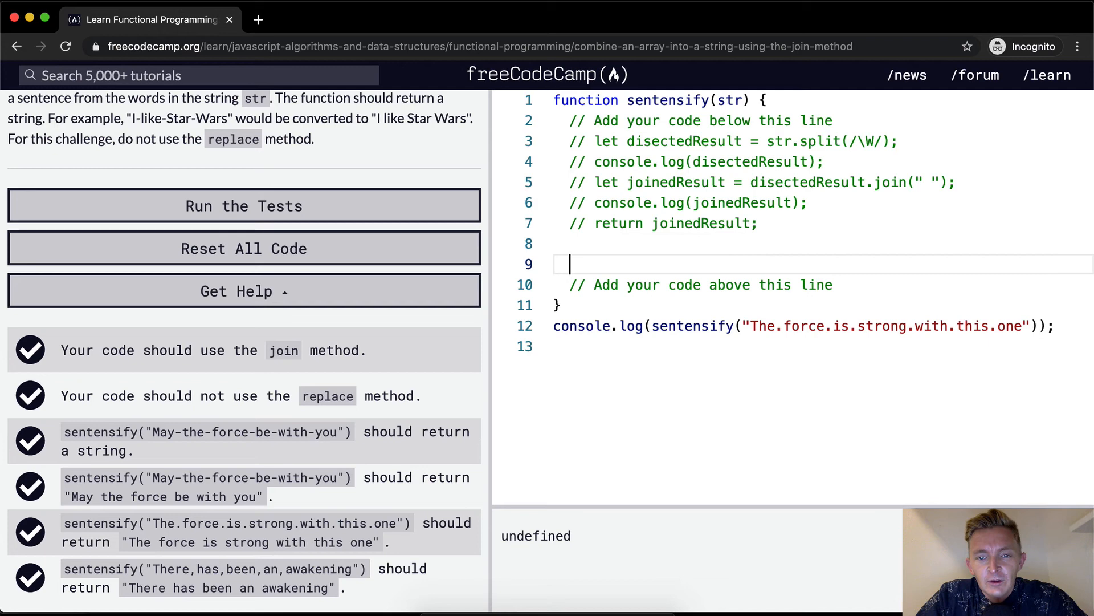
{"action": "type", "text": "return st"}
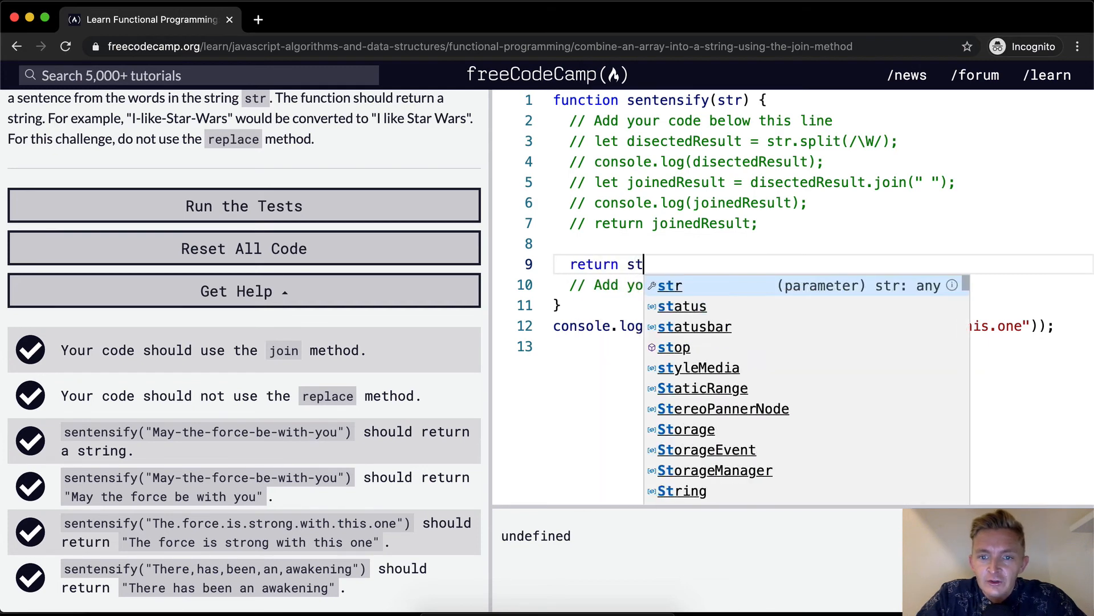
{"action": "type", "text": "r.spli"}
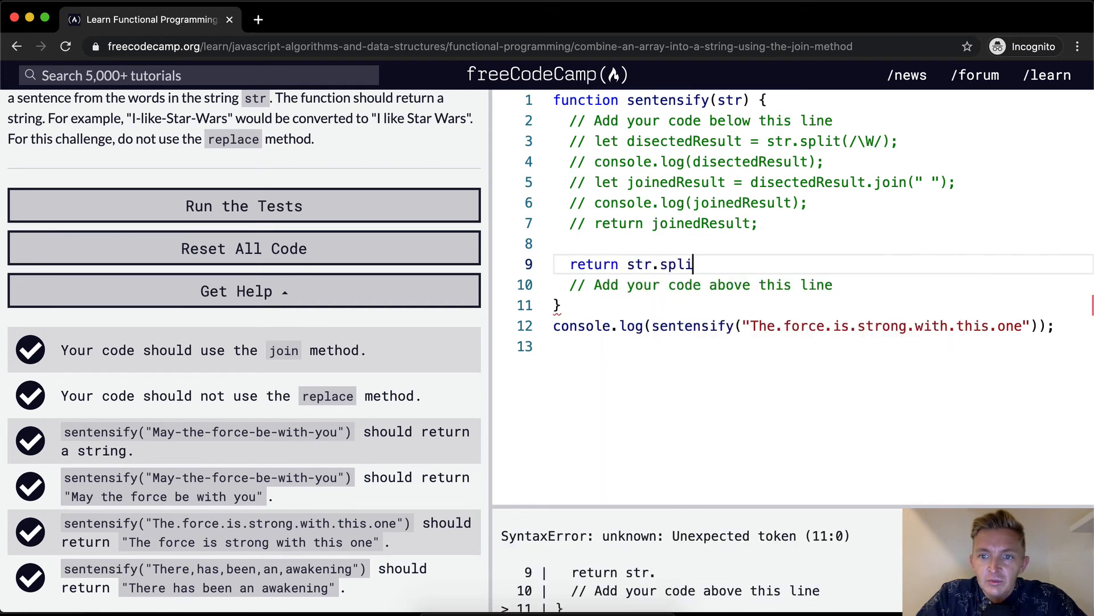
{"action": "type", "text": "t(//)"}
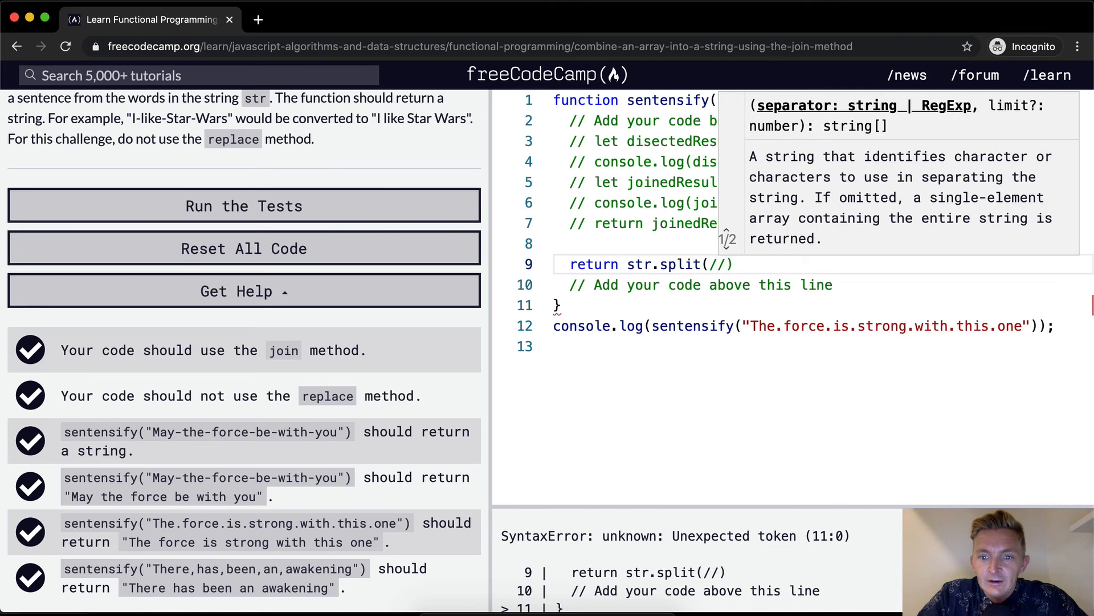
{"action": "type", "text": "\\W"}
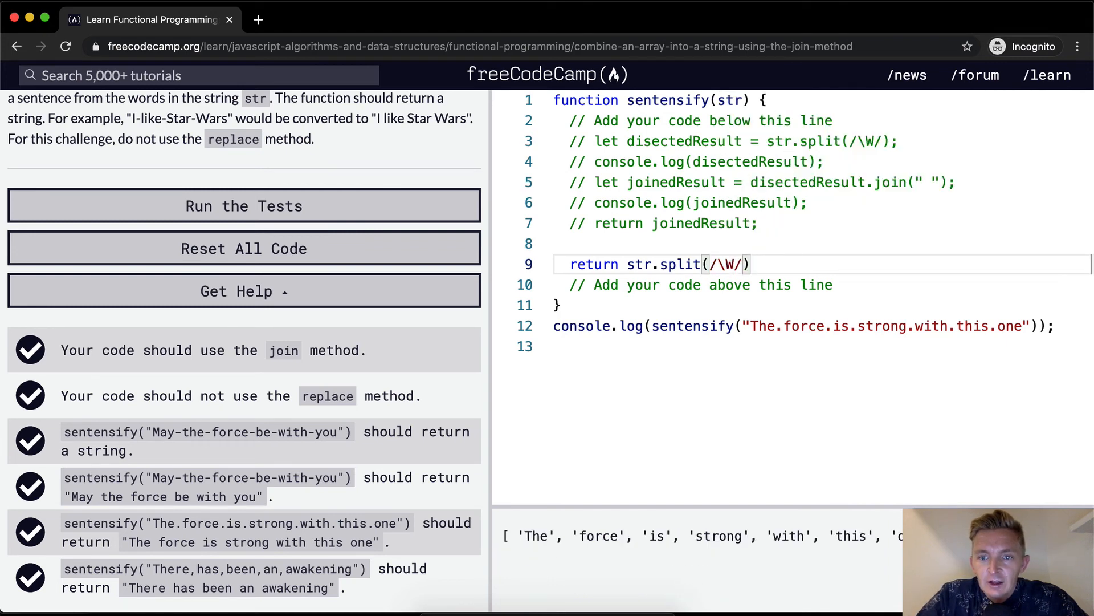
{"action": "type", "text": "."}
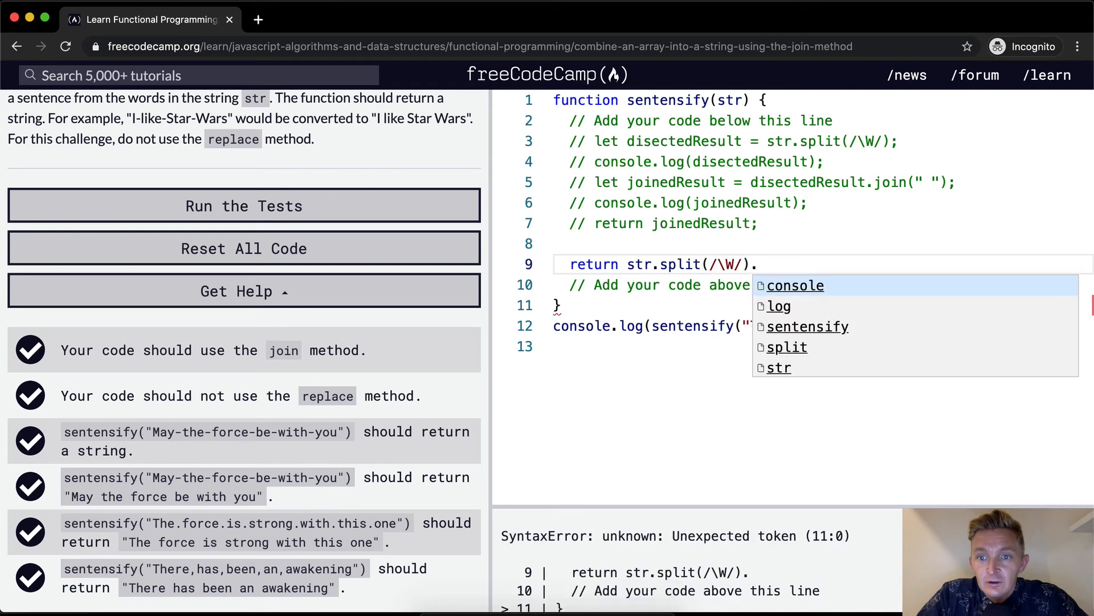
{"action": "type", "text": "j"}
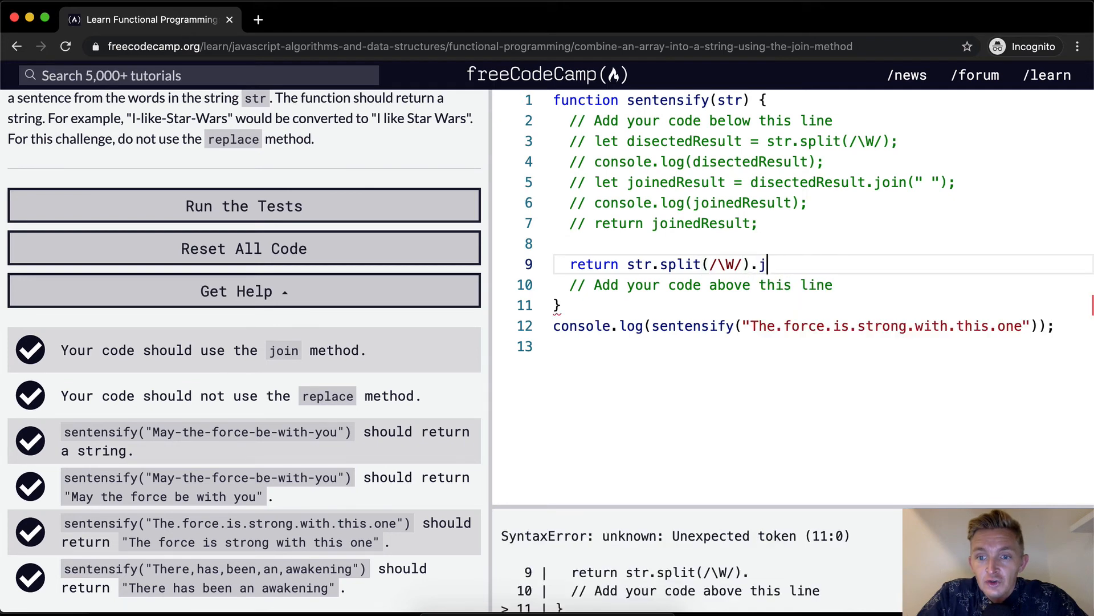
{"action": "type", "text": "oin(\" \""}
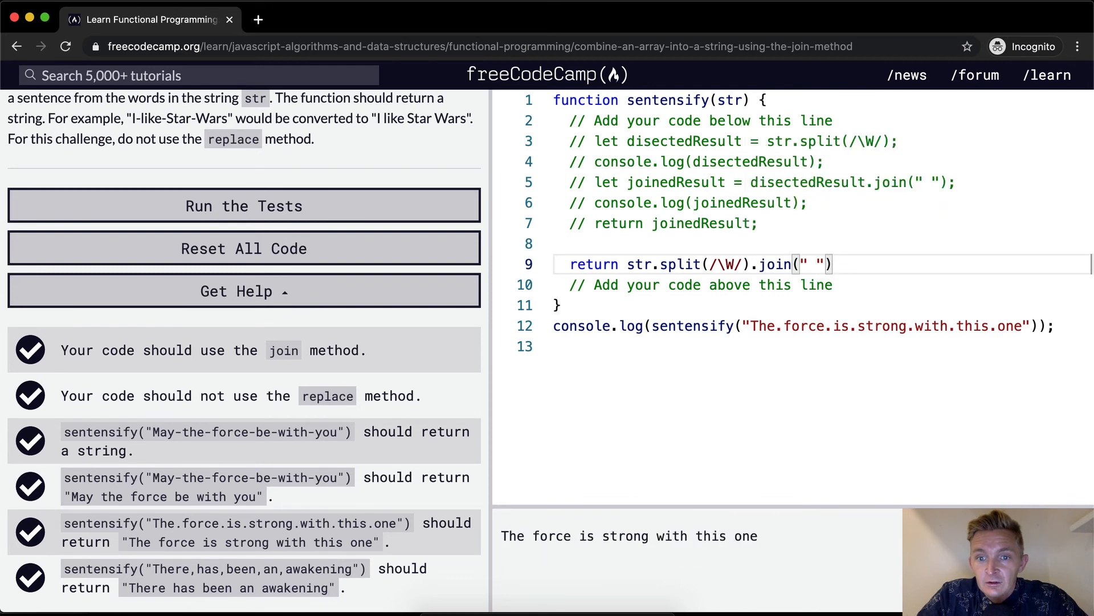
{"action": "mouse_move", "coordinate": [764, 551]}
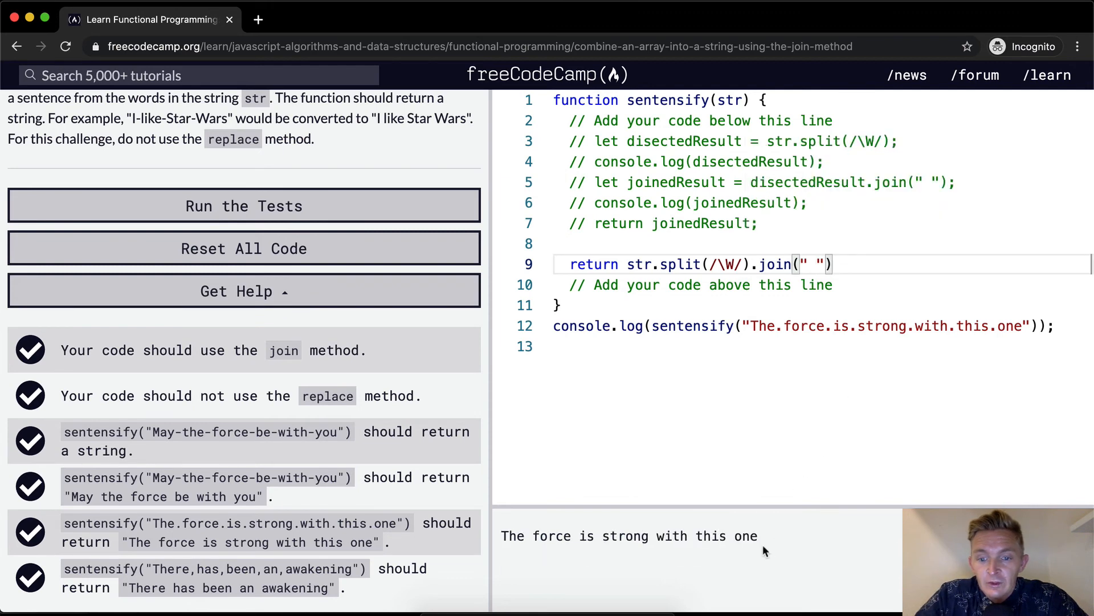
Run the tests on the one-line solution and dismiss the challenge-passed popup.
{"action": "left_click", "coordinate": [244, 205]}
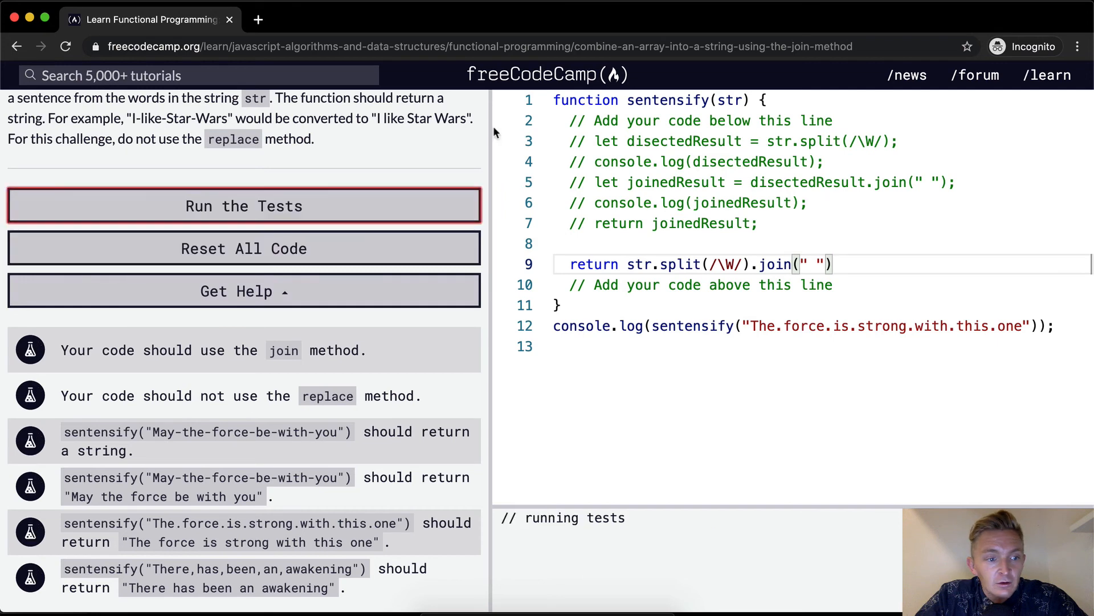
{"action": "left_click", "coordinate": [243, 205]}
{"action": "type", "text": "let"}
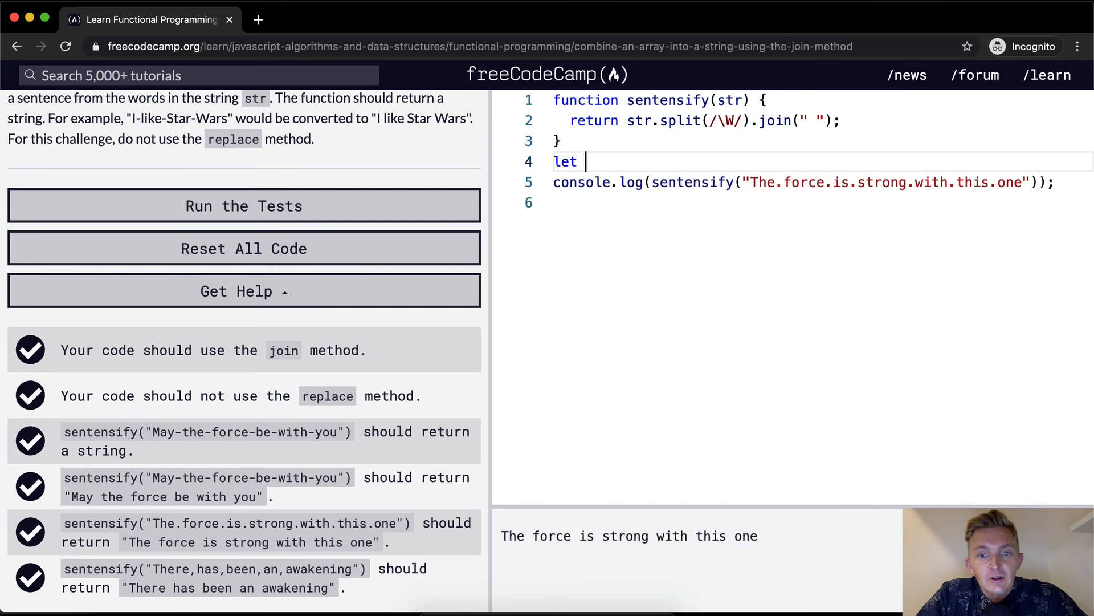
Declare globalString = "The.force.is.strong.with.this.one" and pass it to sentensify.
{"action": "type", "text": "globa"}
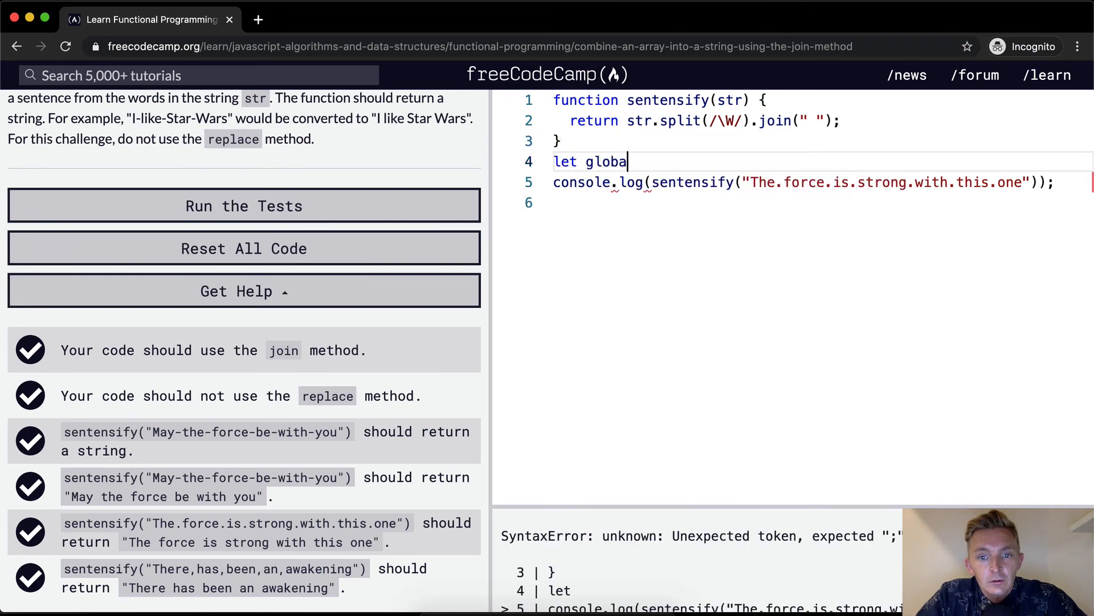
{"action": "type", "text": "lString="}
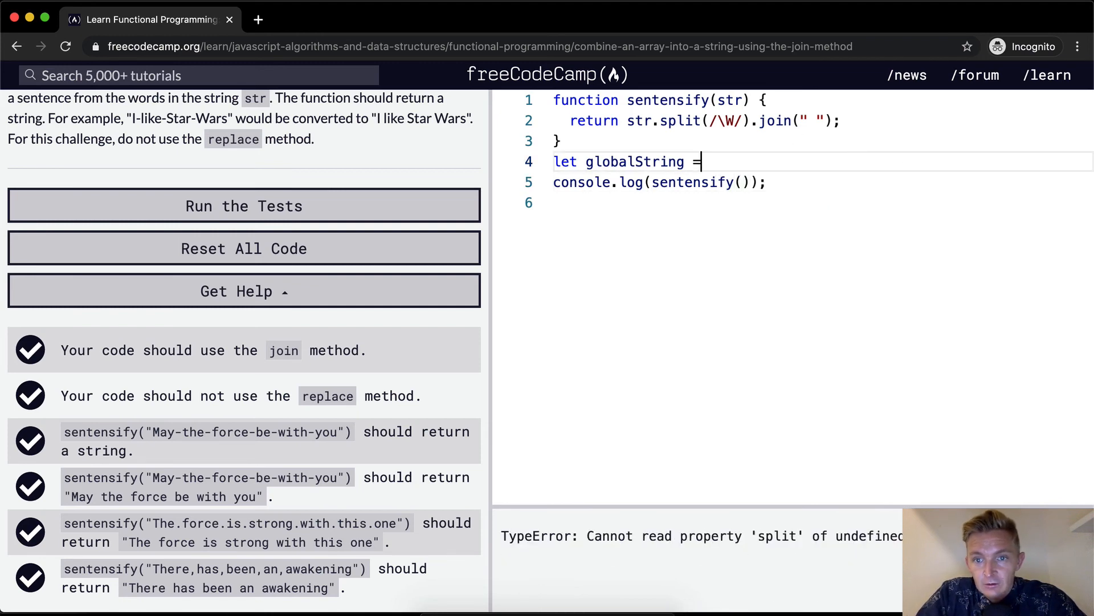
{"action": "type", "text": "\"The.force.is.strong.with.this.one\""}
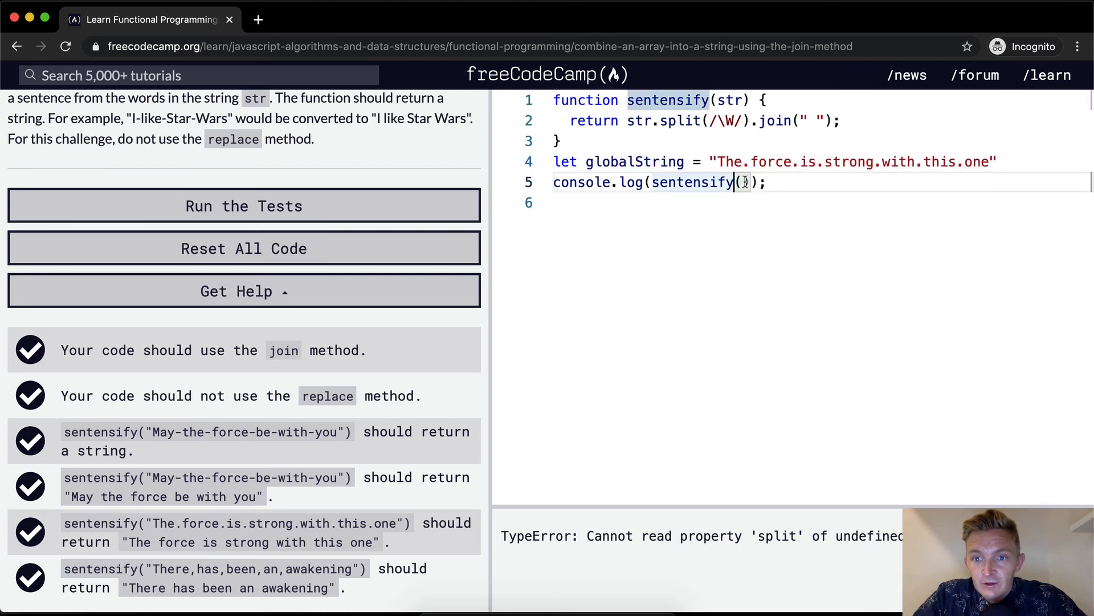
{"action": "type", "text": "globalString"}
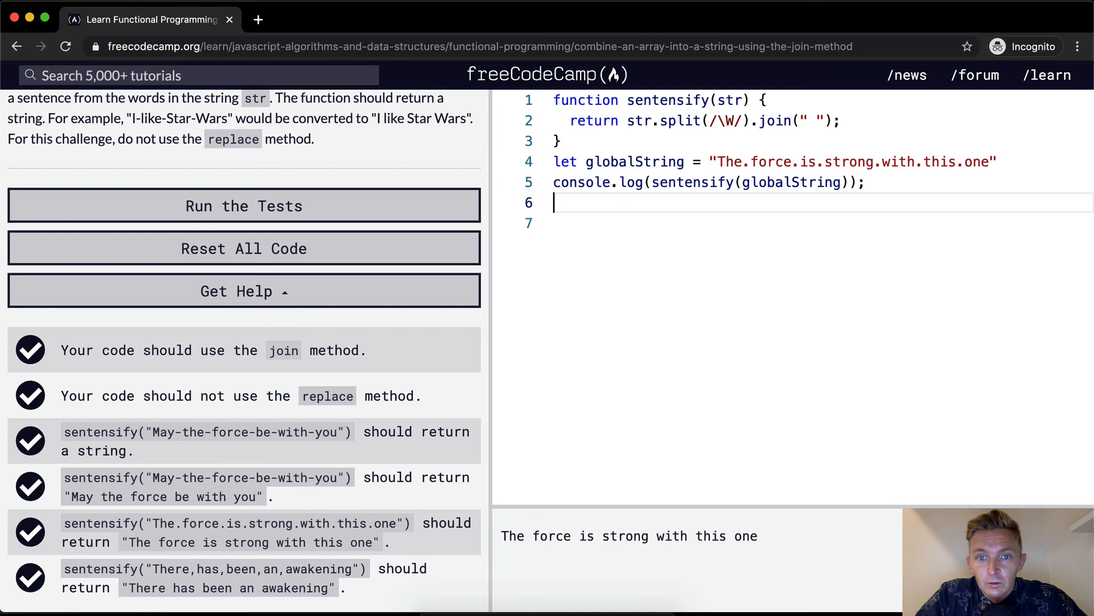
Log globalString after the call to show it unchanged, then run the tests.
{"action": "type", "text": "console.log("}
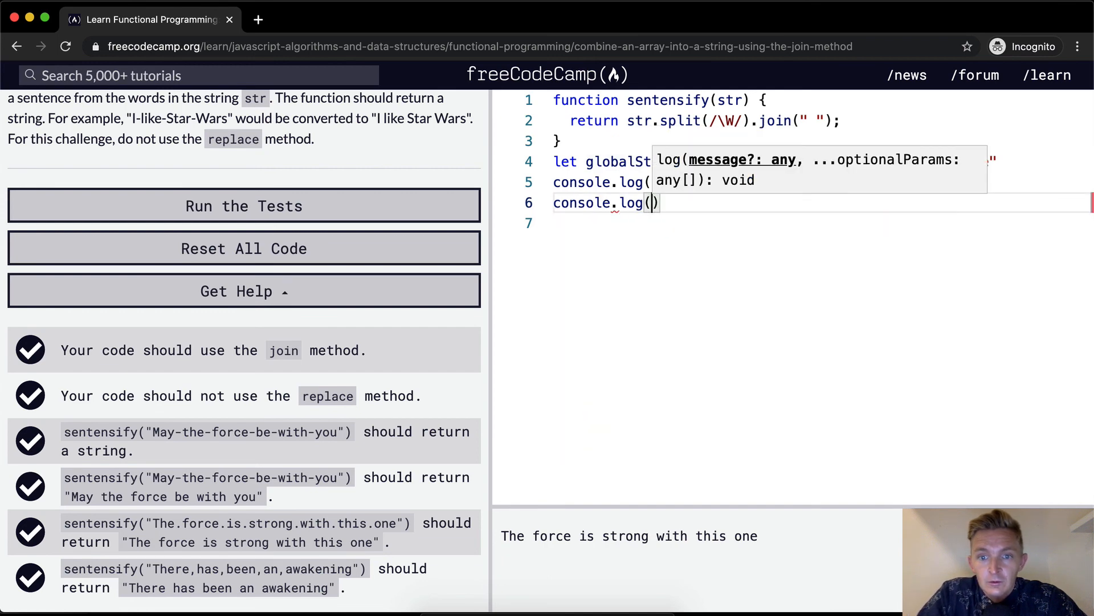
{"action": "type", "text": "globalString"}
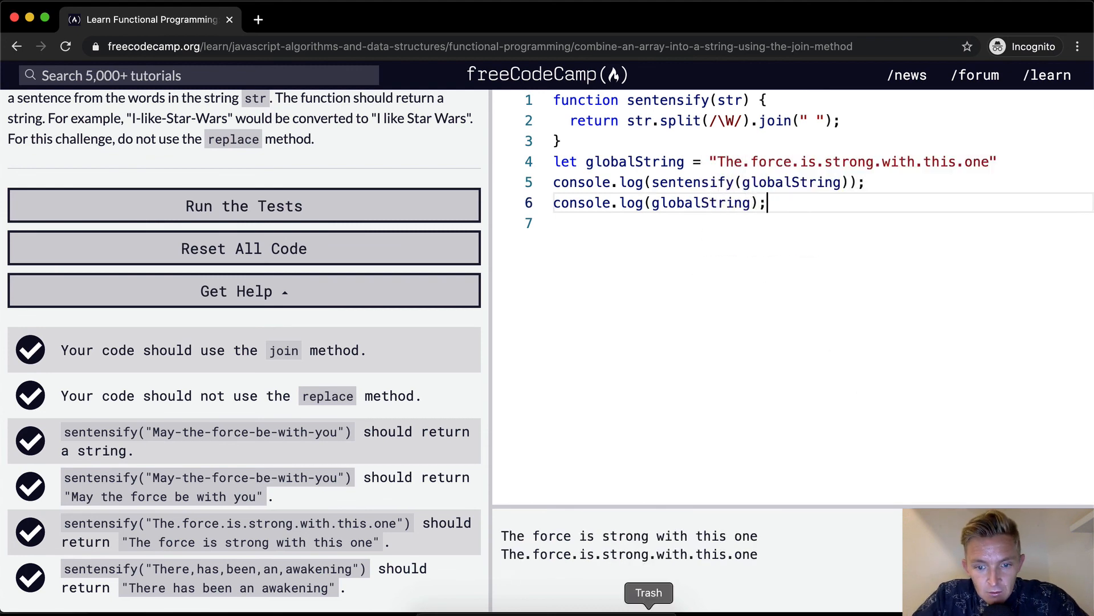
{"action": "double_click", "coordinate": [681, 121]}
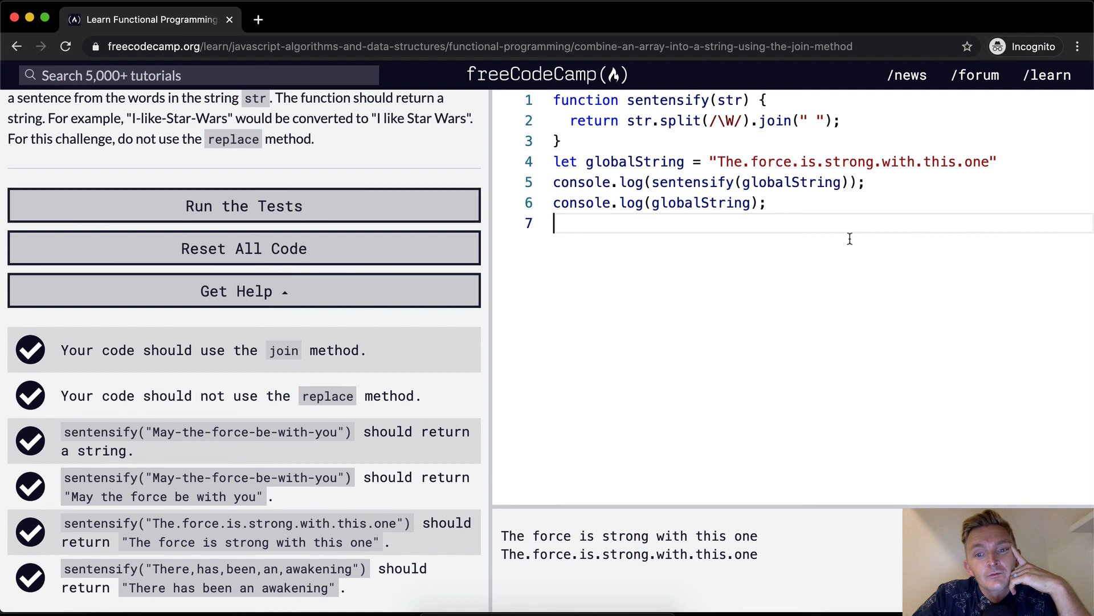
{"action": "mouse_move", "coordinate": [789, 282]}
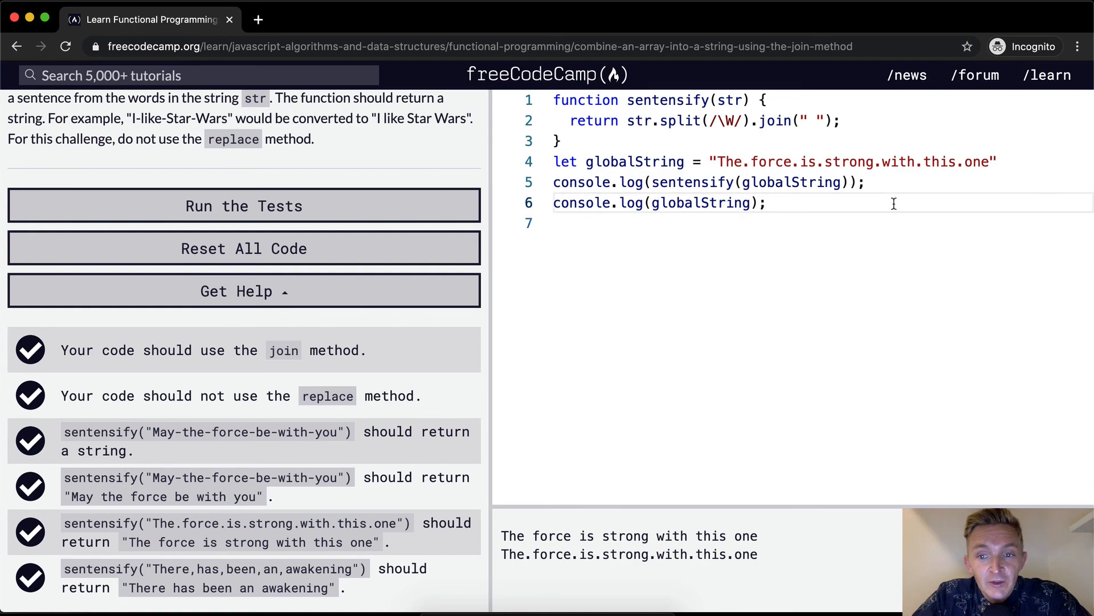
{"action": "left_click", "coordinate": [244, 205]}
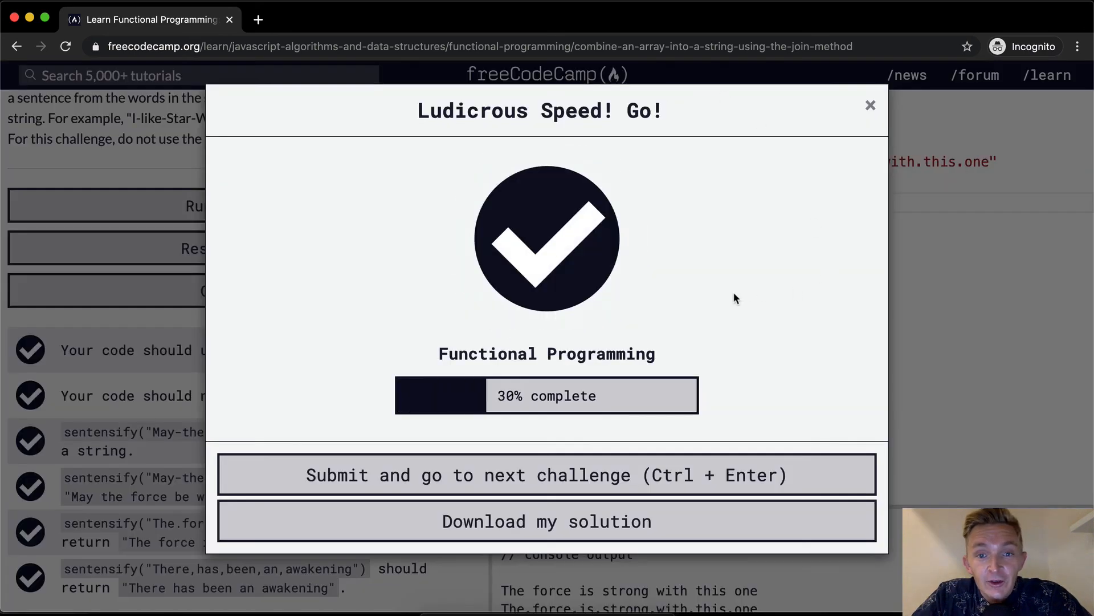